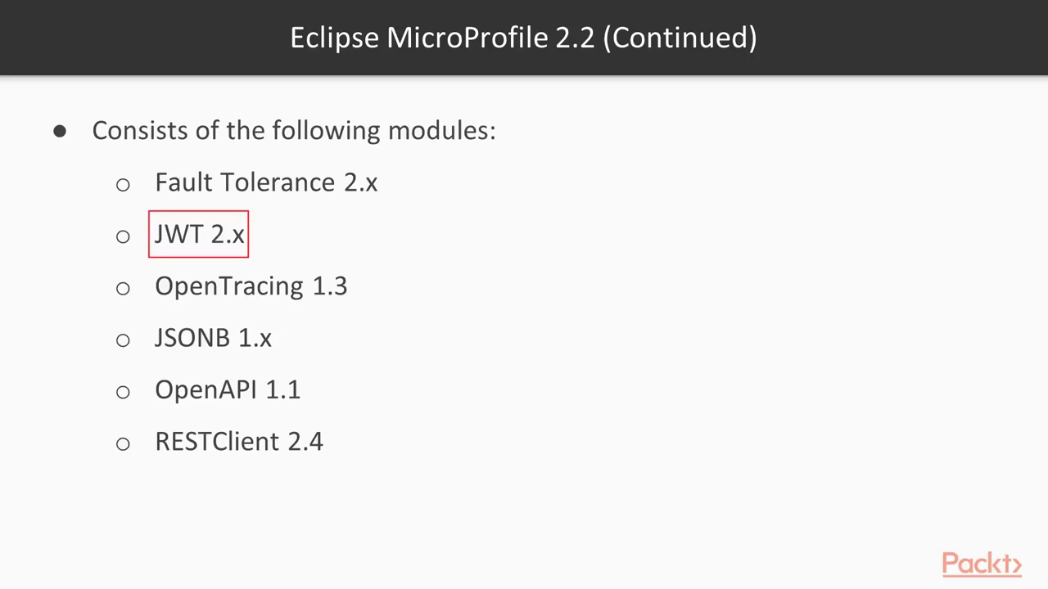
Open pom.xml, review the Thorntail BOM and dependencies, and expand src/main/resources to reveal persistence.xml.
left_click(226, 390)
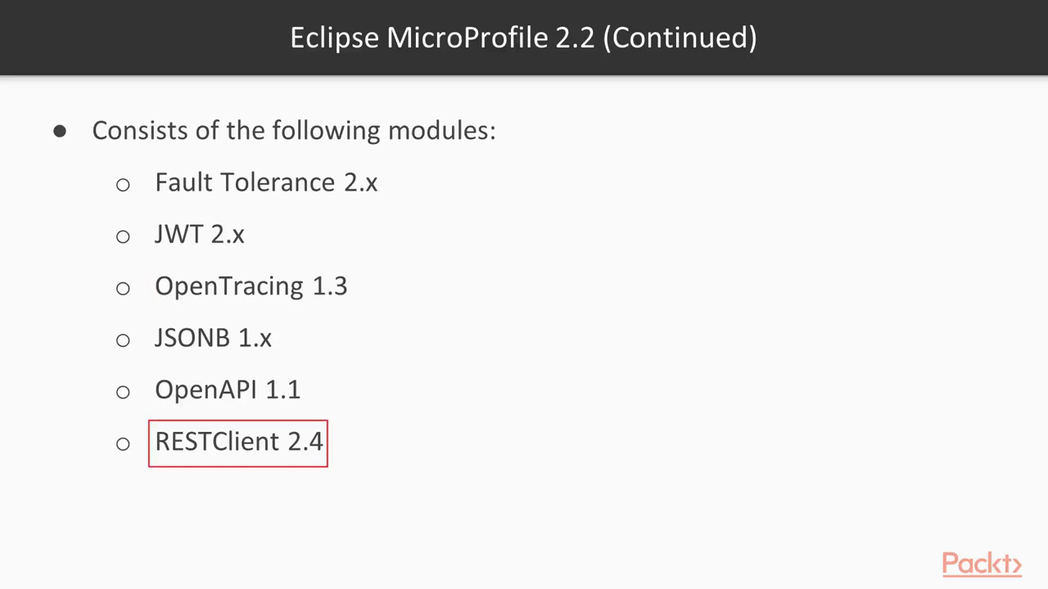
left_click(211, 338)
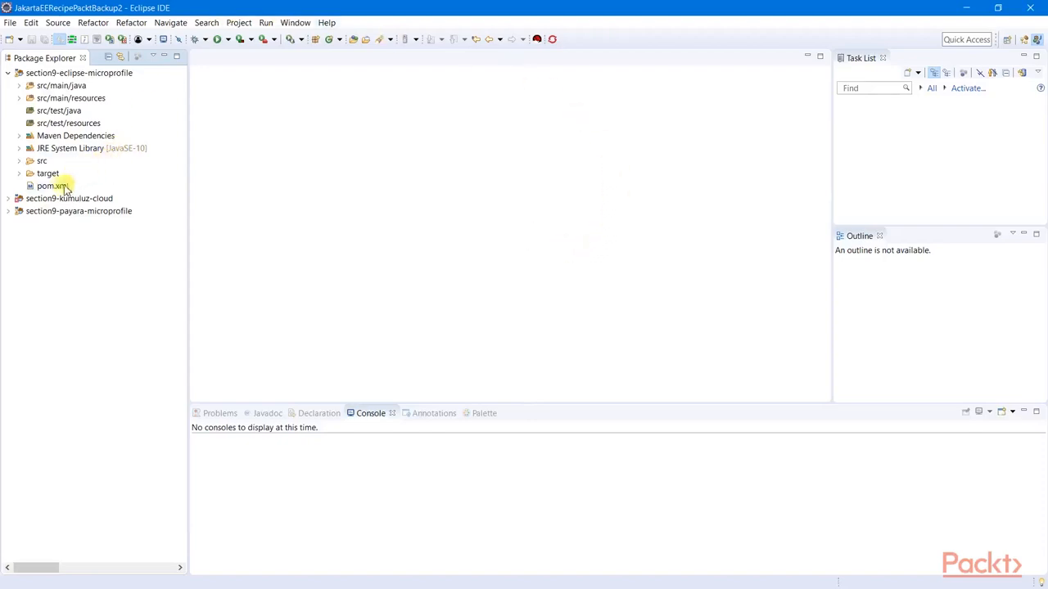
double_click(46, 185)
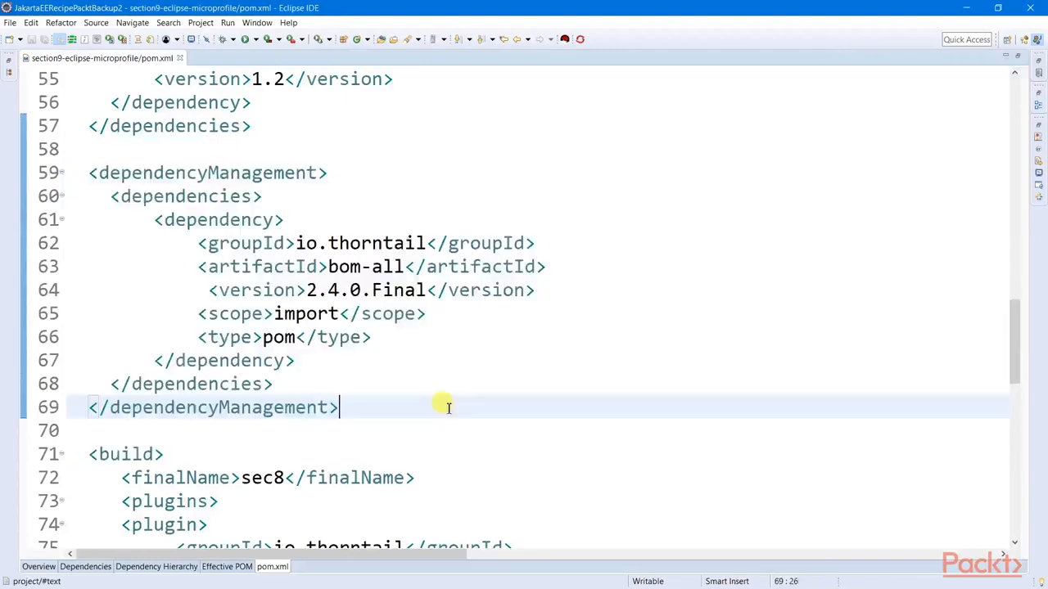
scroll("up", 3)
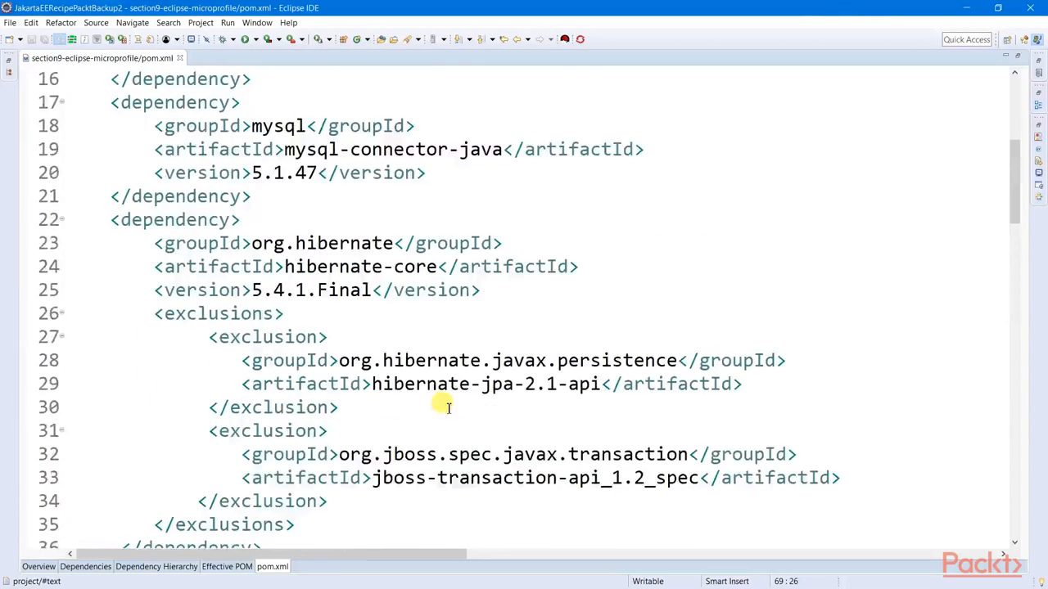
scroll("up", 3)
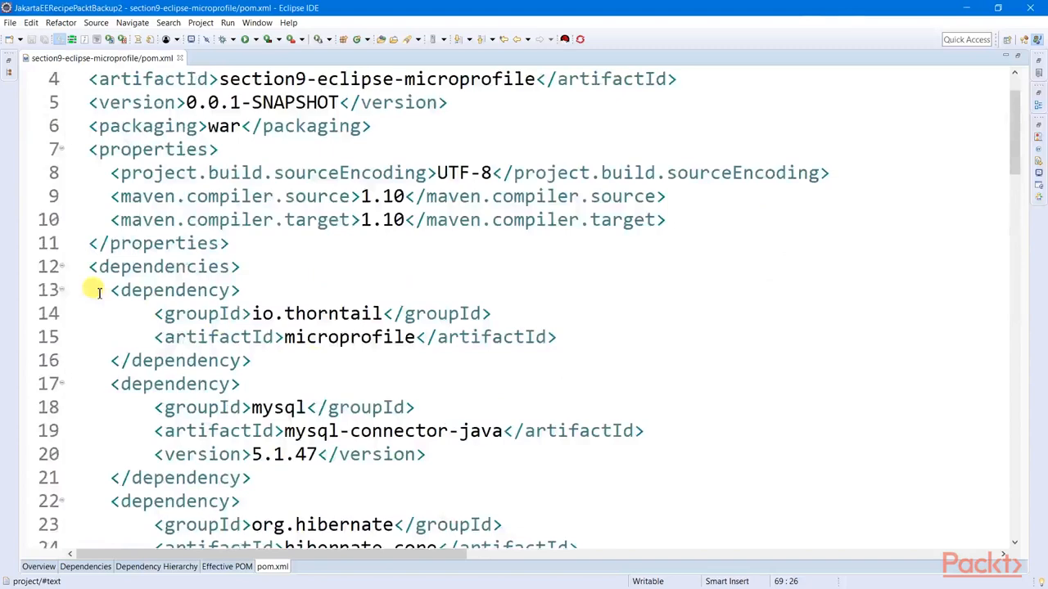
scroll("down", 3)
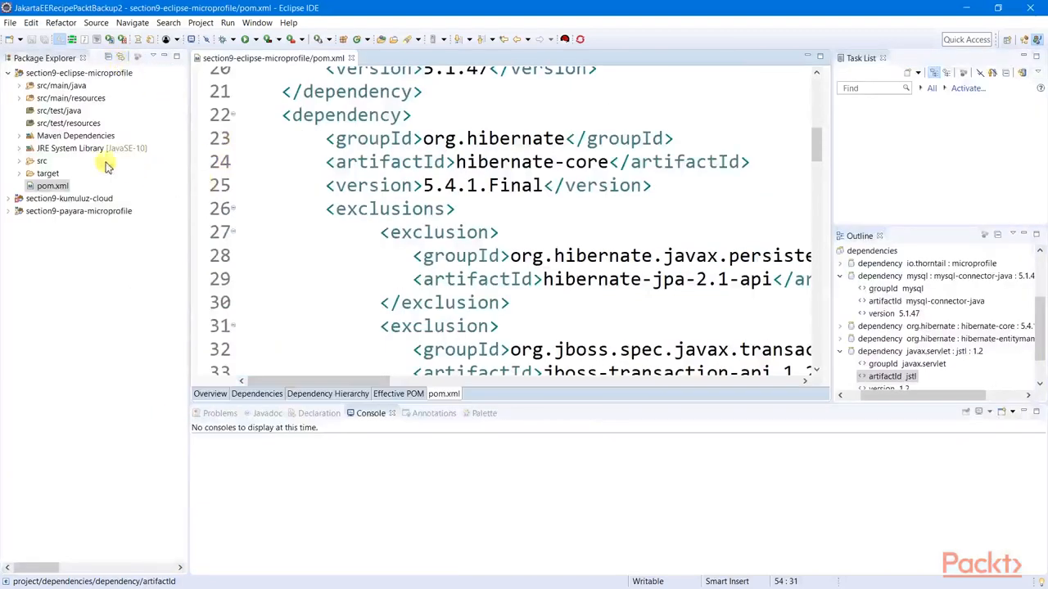
left_click(20, 98)
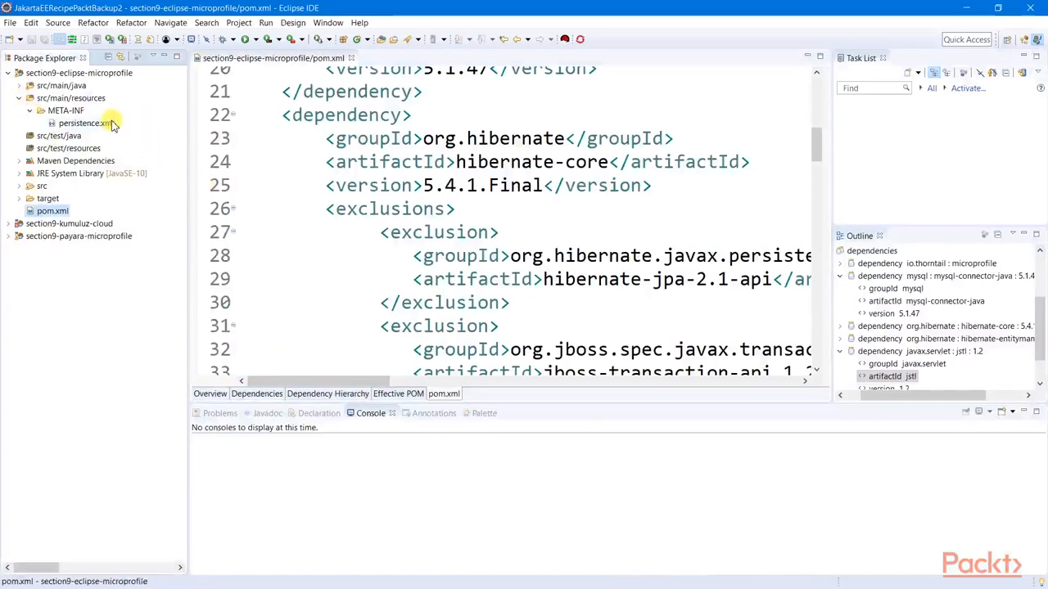
Open persistence.xml with the jakartaEEPU unit, then open the ProductDaoImpl class.
double_click(85, 123)
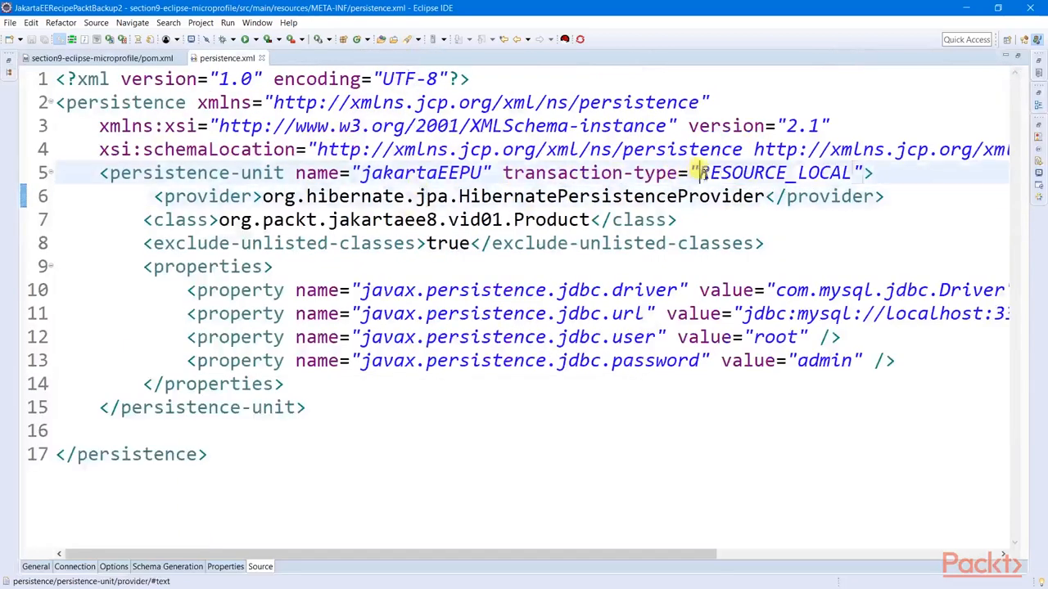
double_click(196, 174)
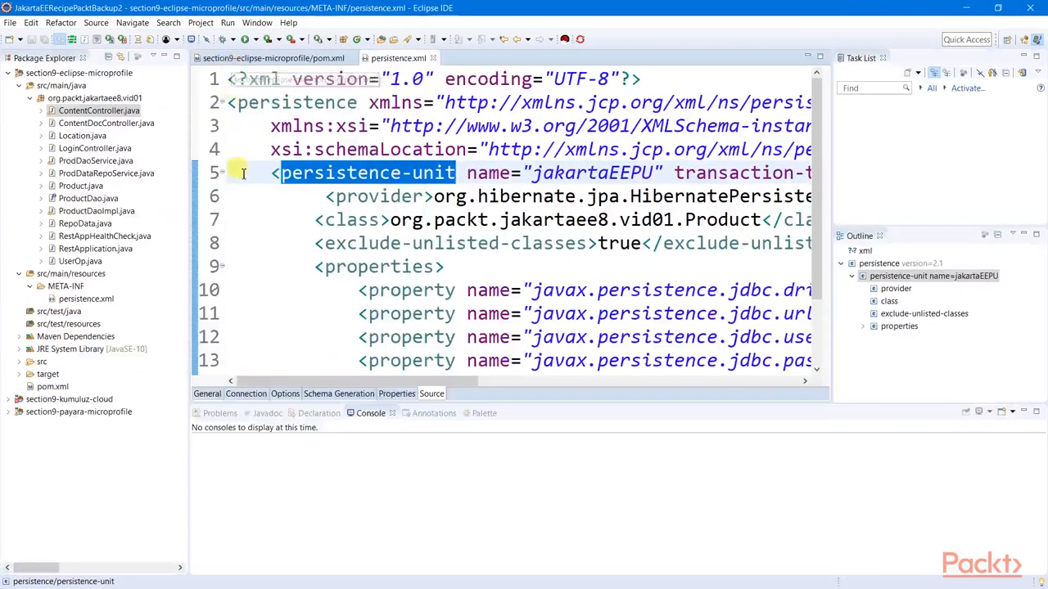
mouse_move(128, 179)
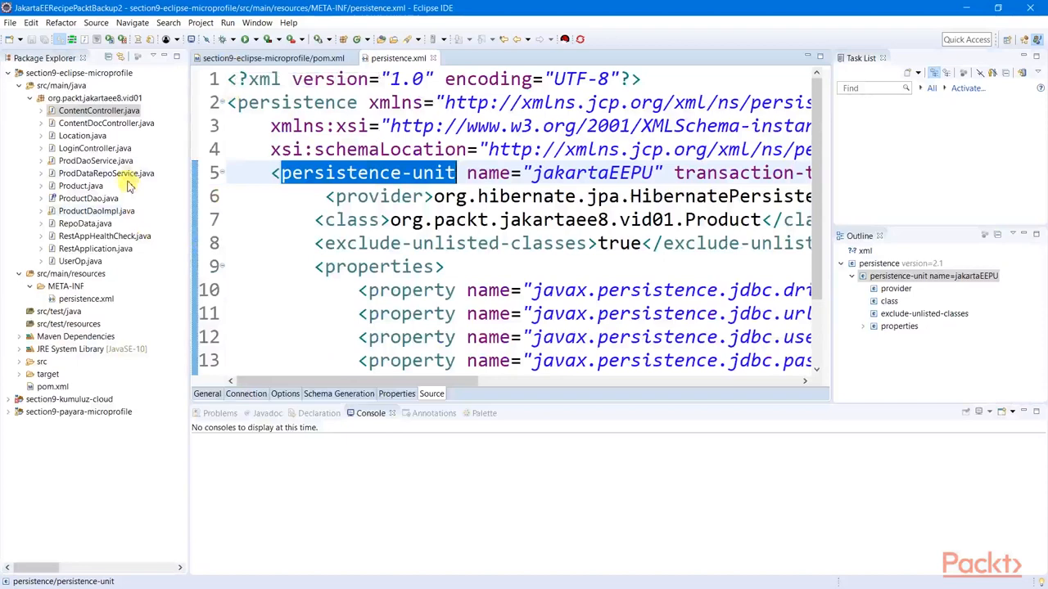
double_click(95, 210)
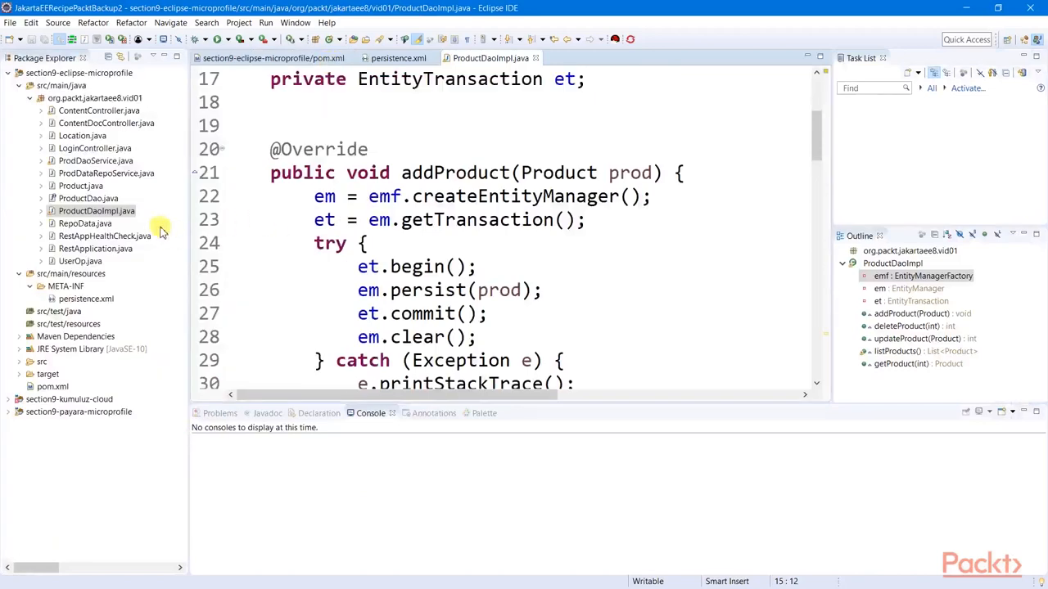
Open the service and LoginController classes, finishing on ProdDaoService's listProducts annotations.
left_click(95, 160)
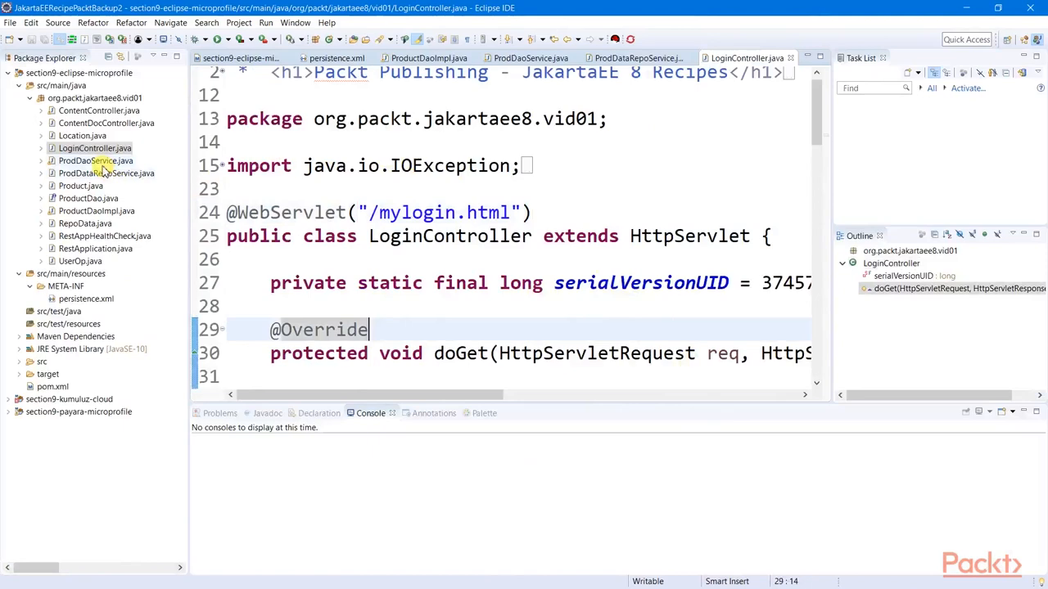
left_click(525, 57)
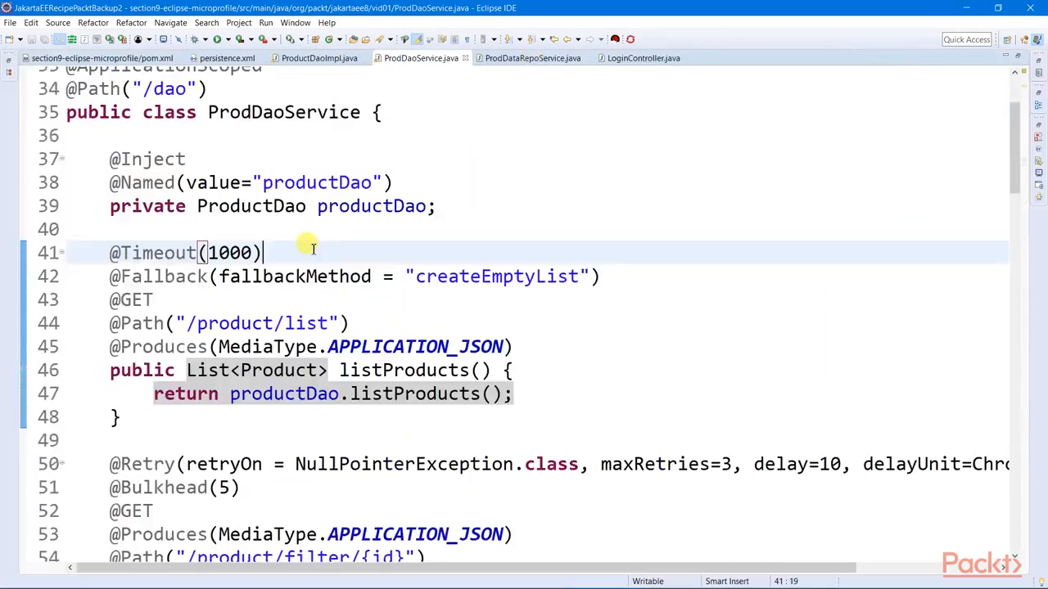
mouse_move(436, 236)
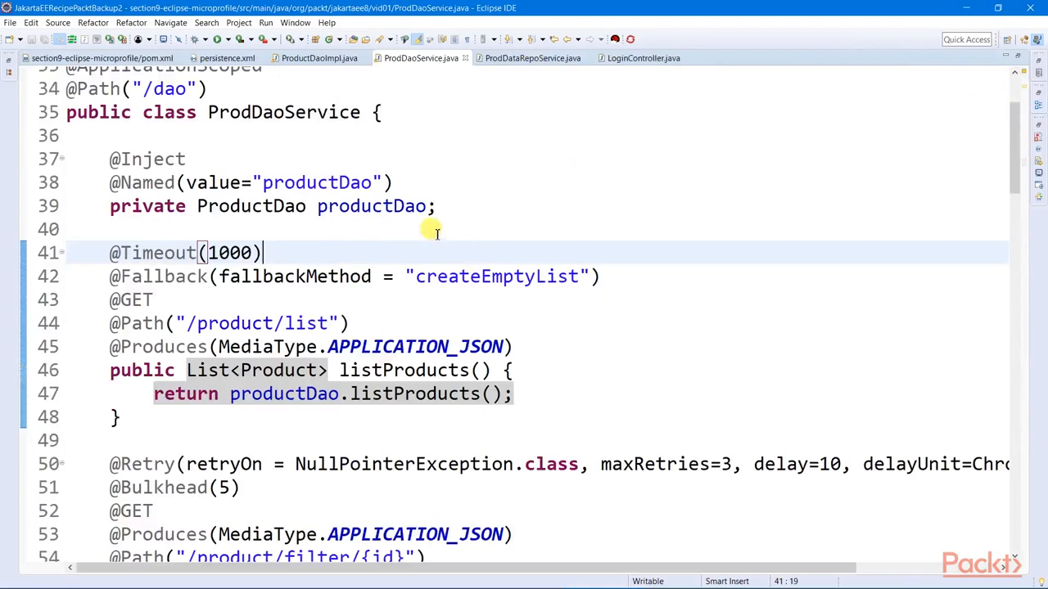
mouse_move(292, 92)
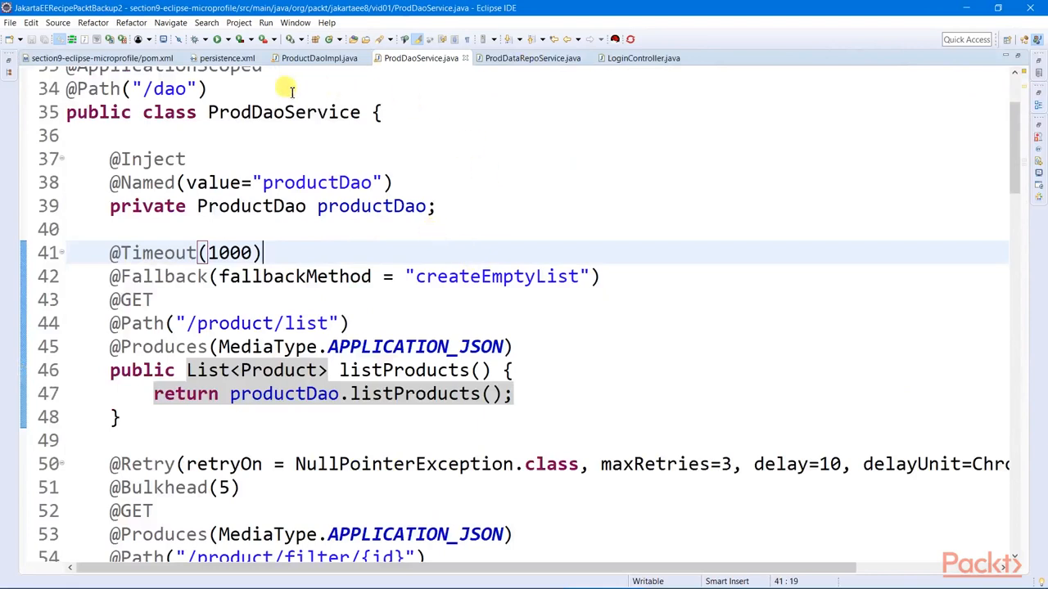
mouse_move(501, 277)
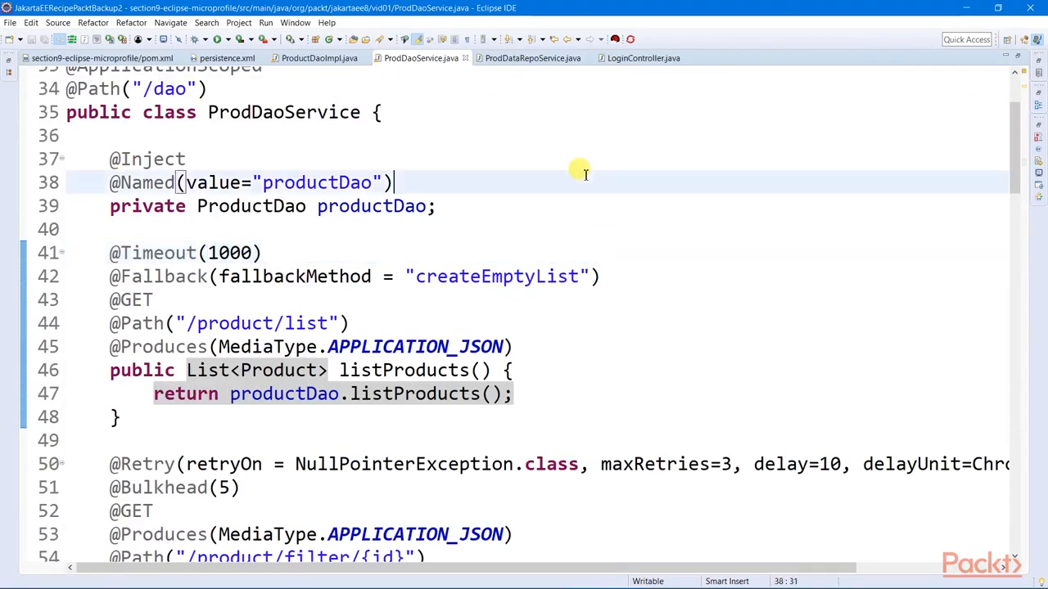
left_click(187, 159)
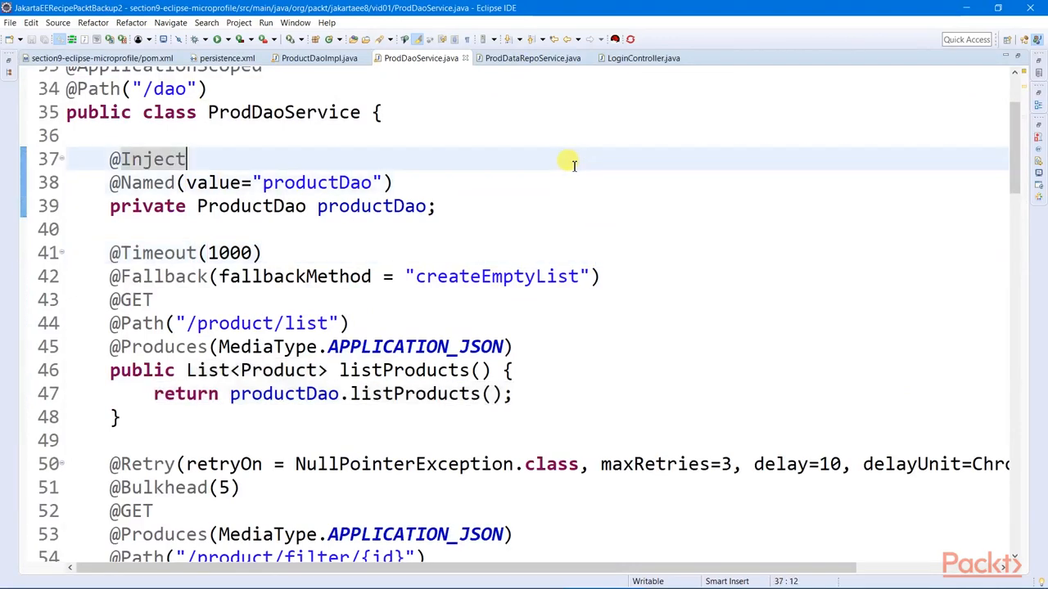
mouse_move(105, 260)
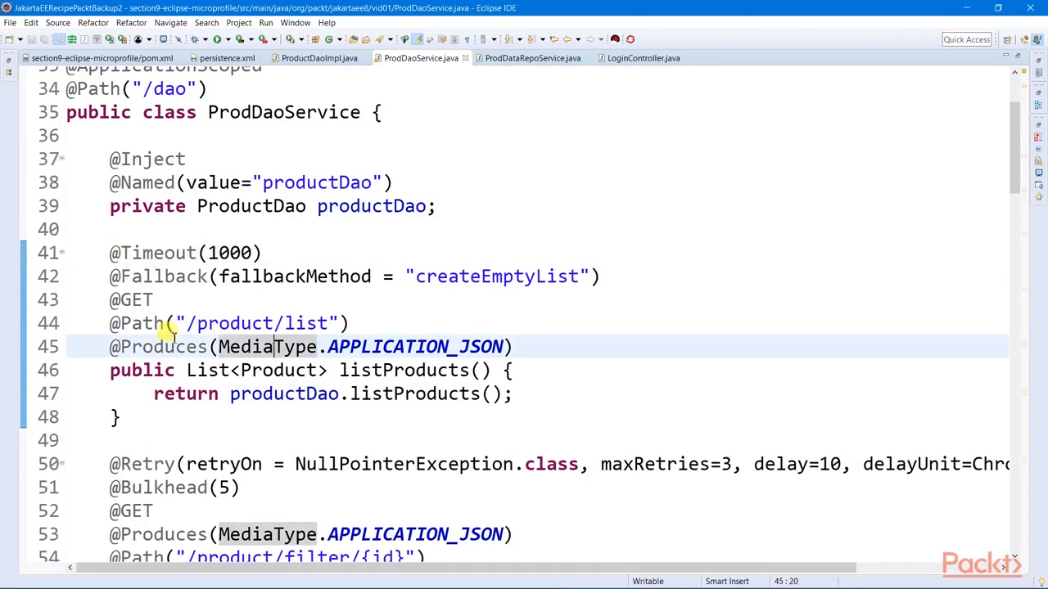
double_click(405, 370)
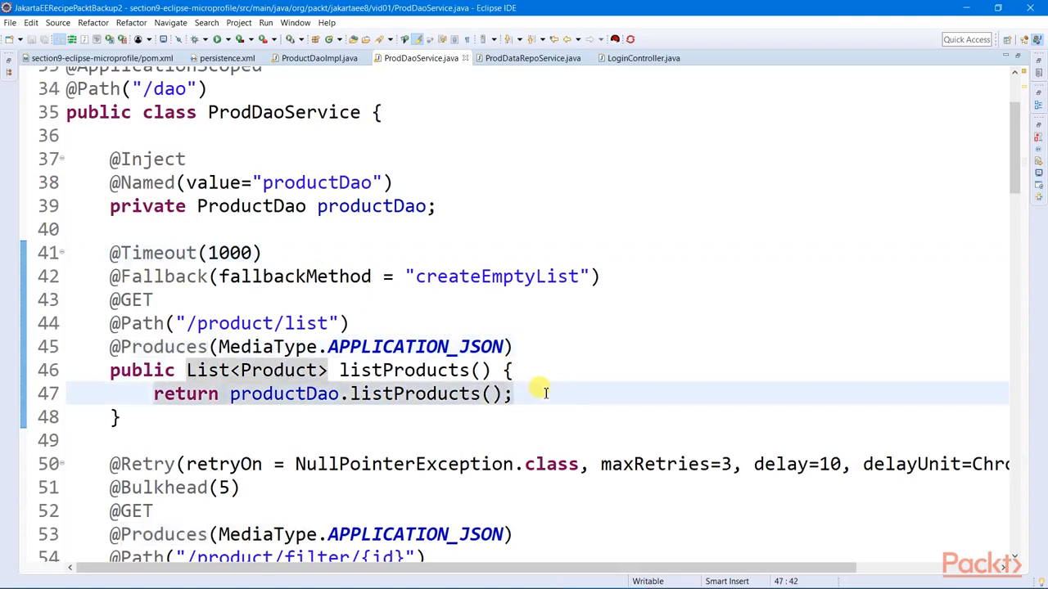
mouse_move(104, 253)
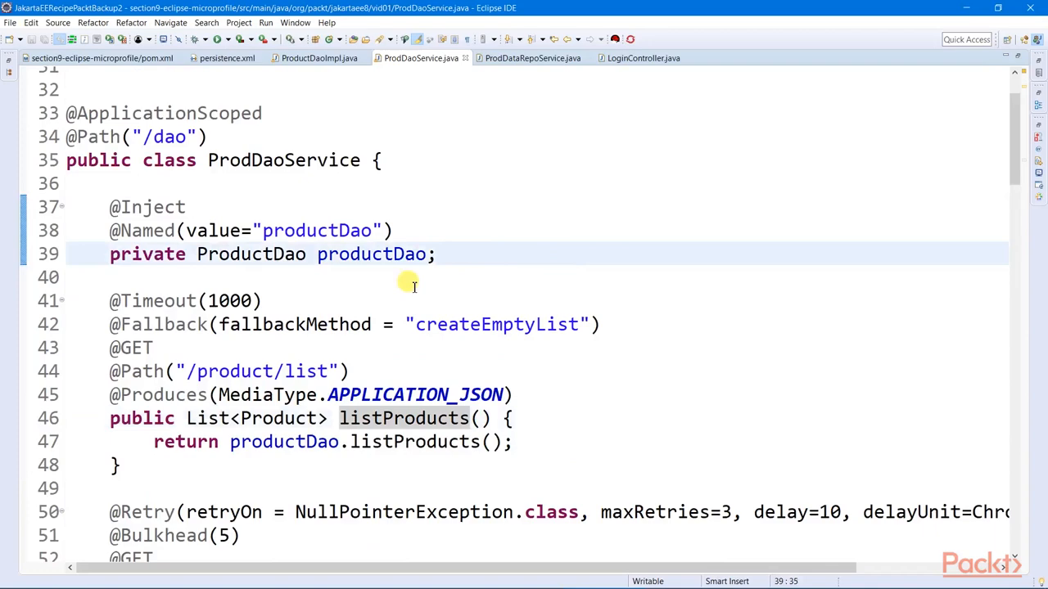
double_click(496, 324)
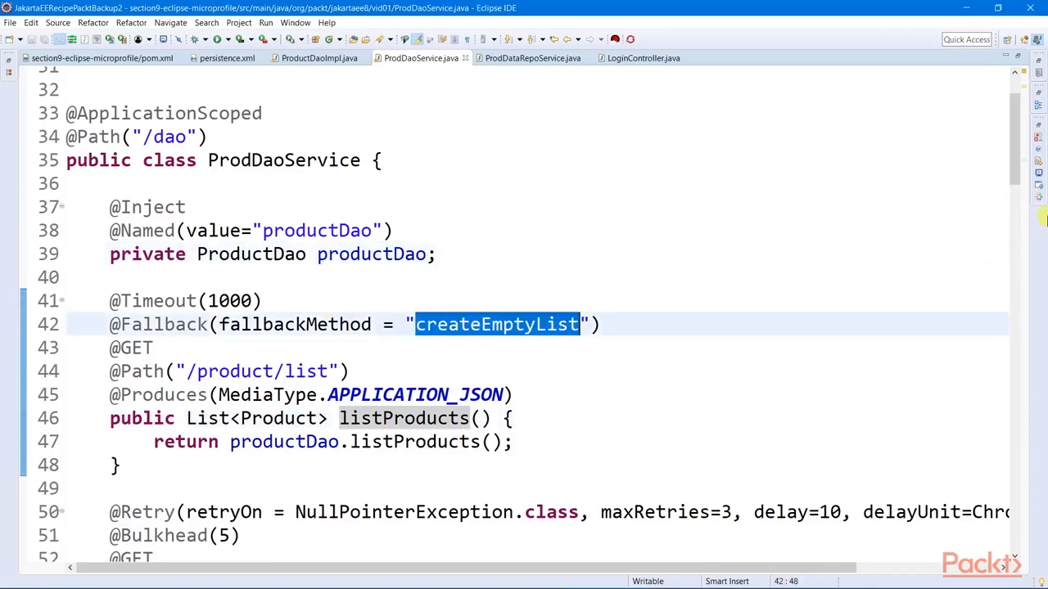
scroll("down", 3)
type("maxDuration=500, durationUnit=ChronoUnit.SECONDS,")
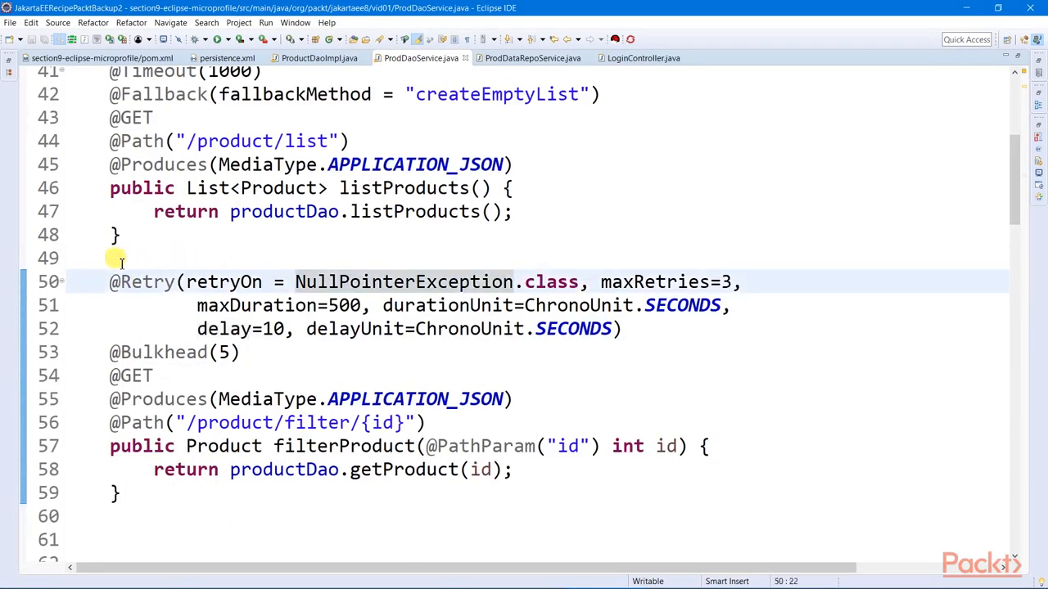
double_click(403, 282)
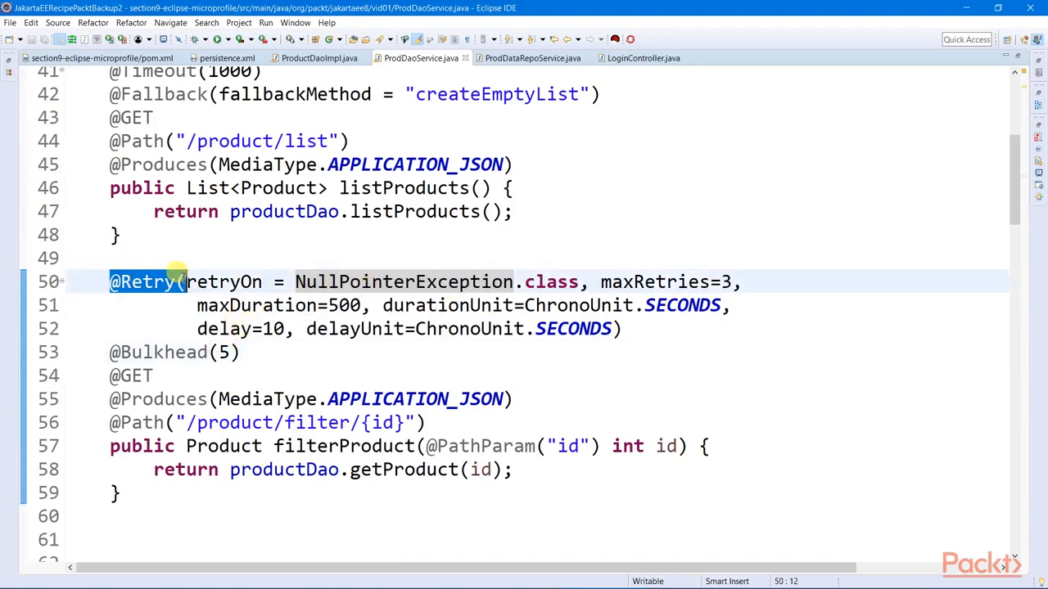
mouse_move(196, 293)
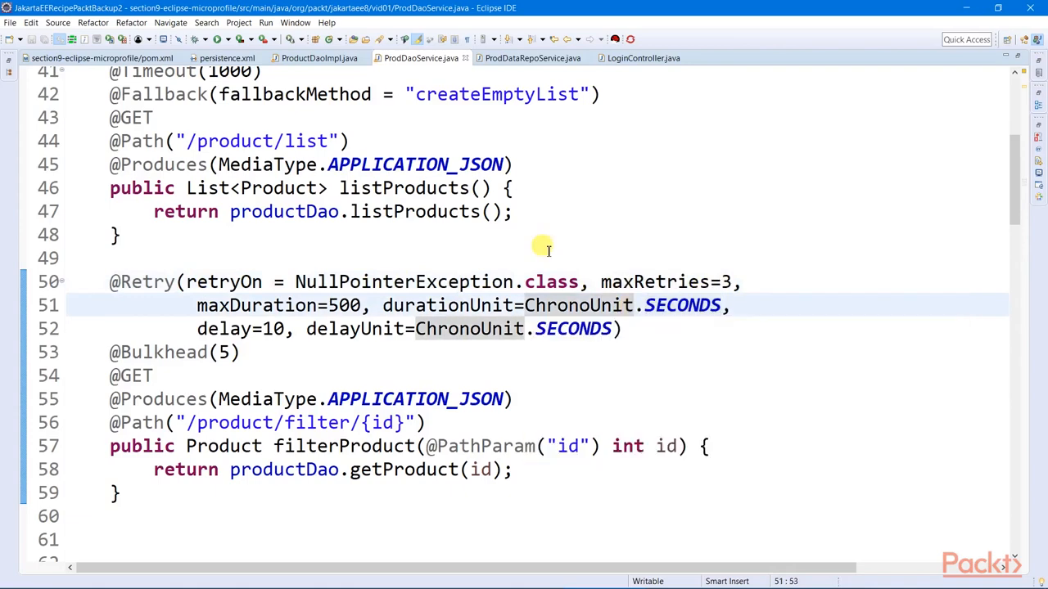
mouse_move(321, 281)
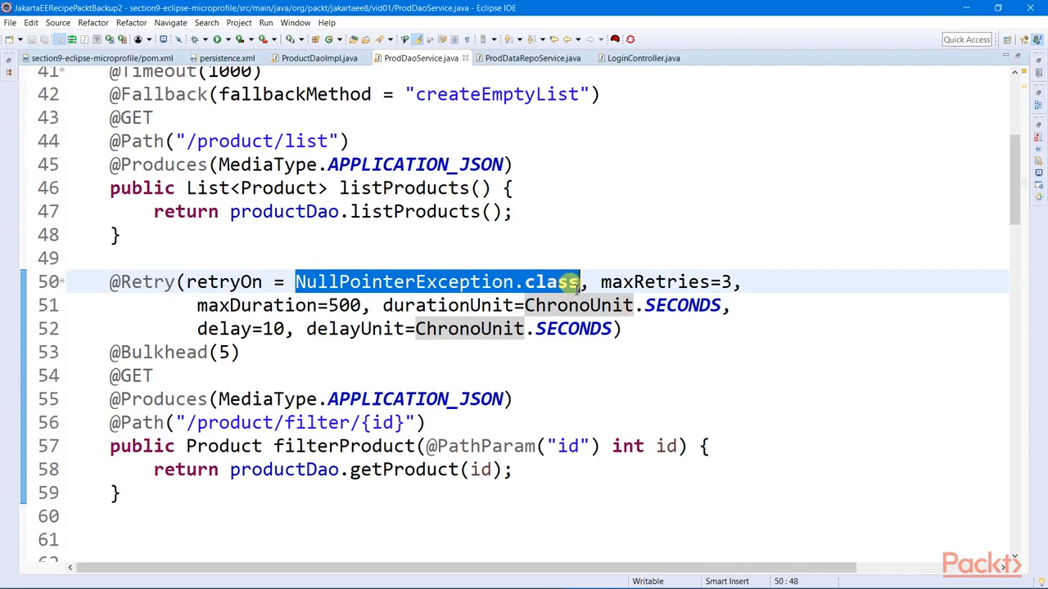
left_click(246, 354)
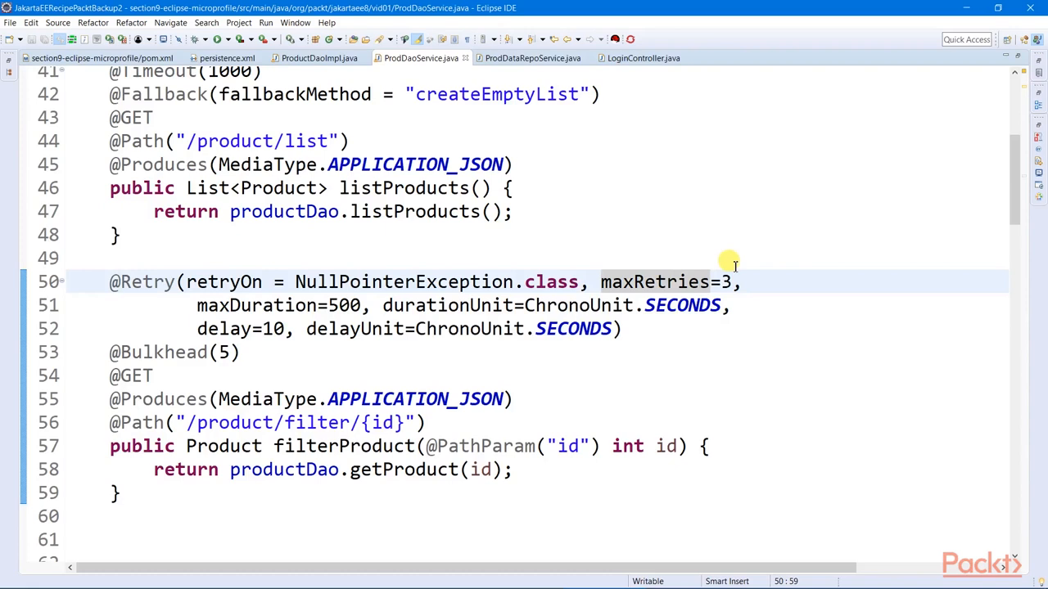
mouse_move(713, 270)
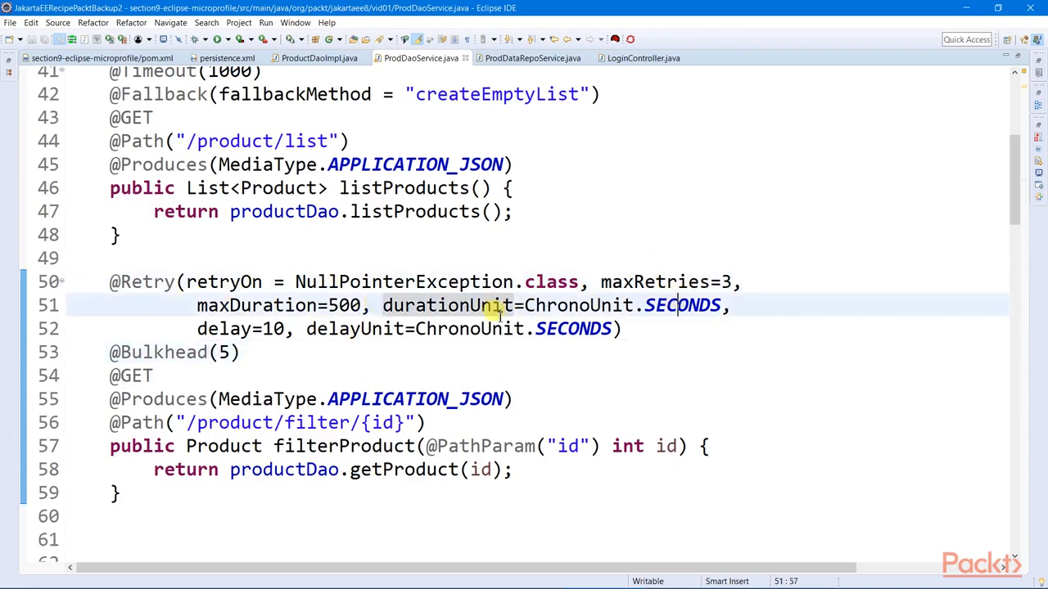
left_click(303, 329)
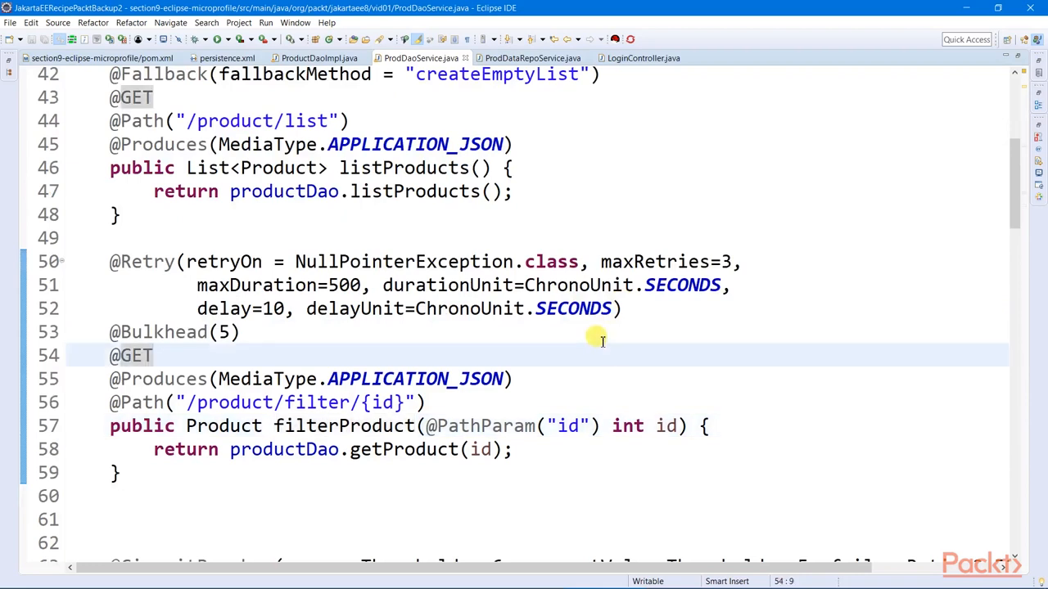
mouse_move(401, 334)
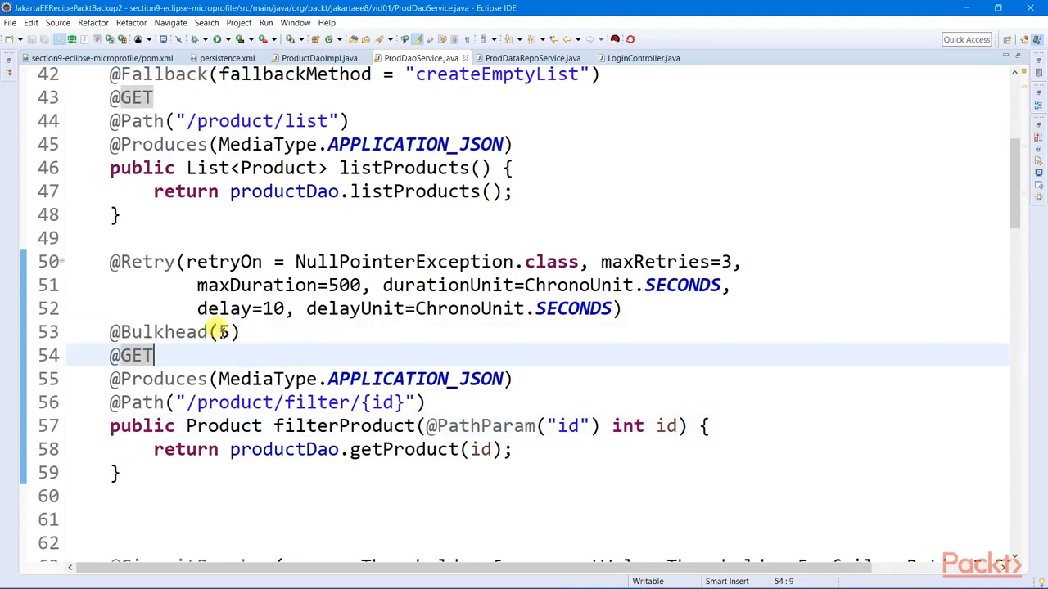
left_click(242, 332)
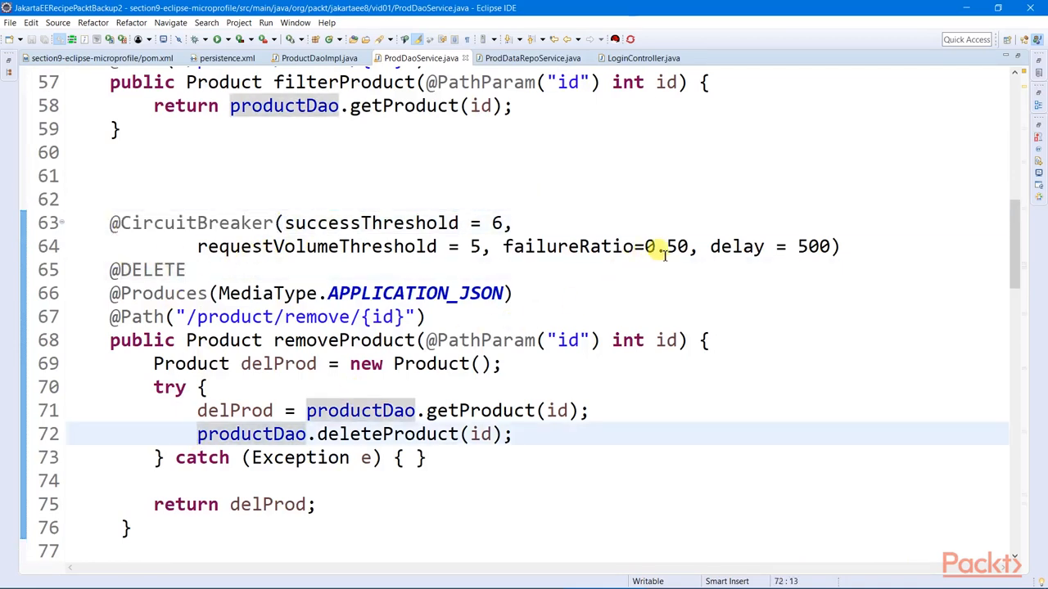
mouse_move(471, 245)
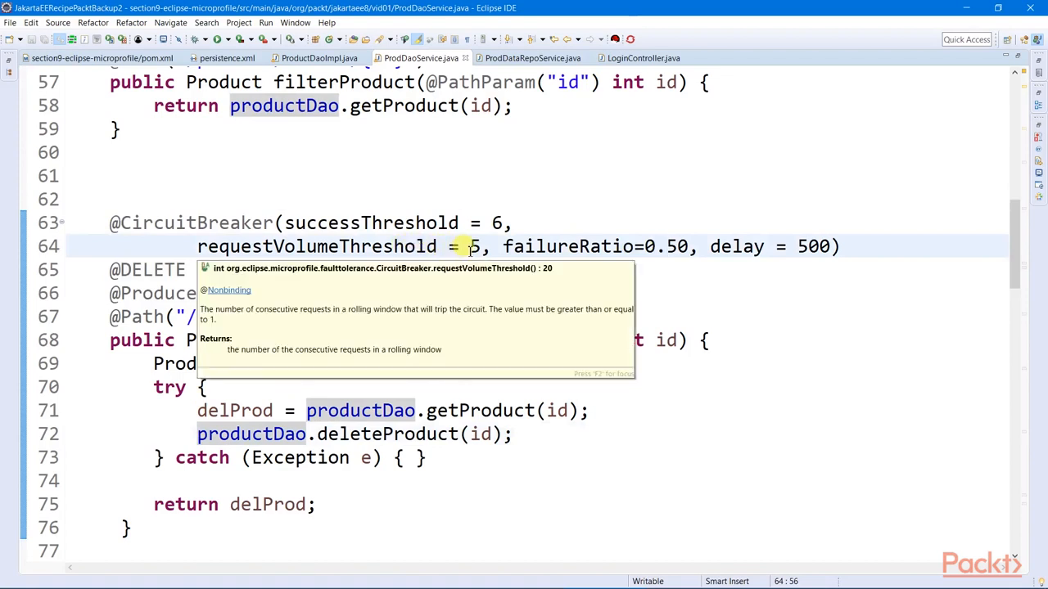
mouse_move(521, 270)
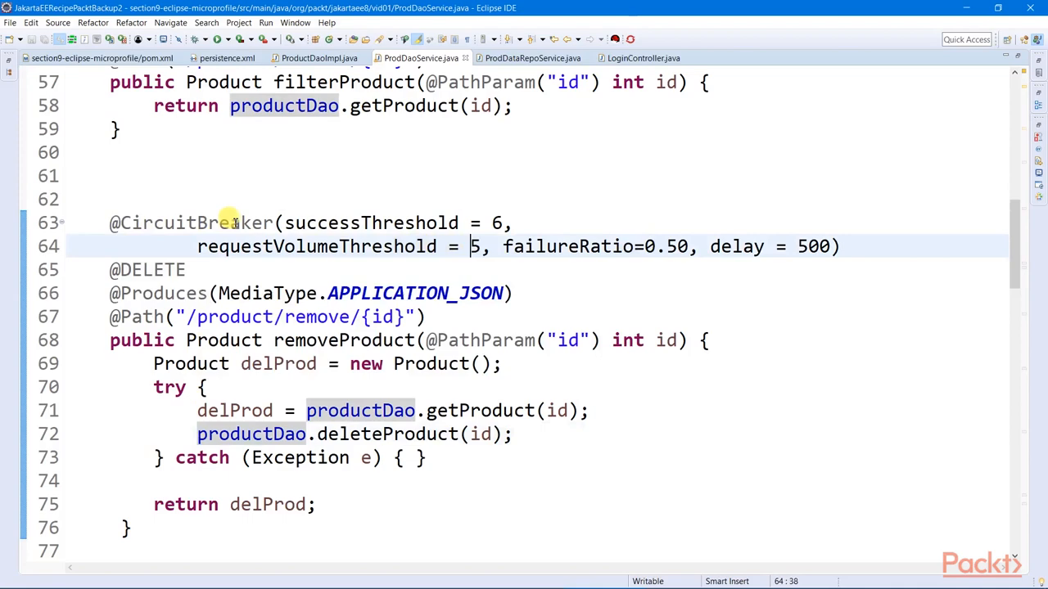
left_click(468, 268)
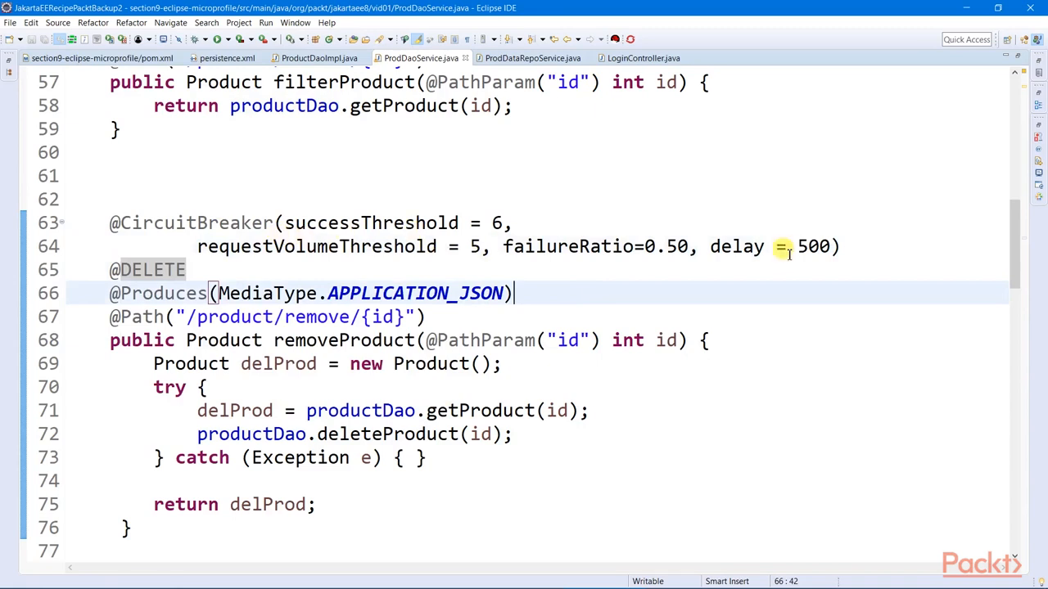
double_click(813, 245)
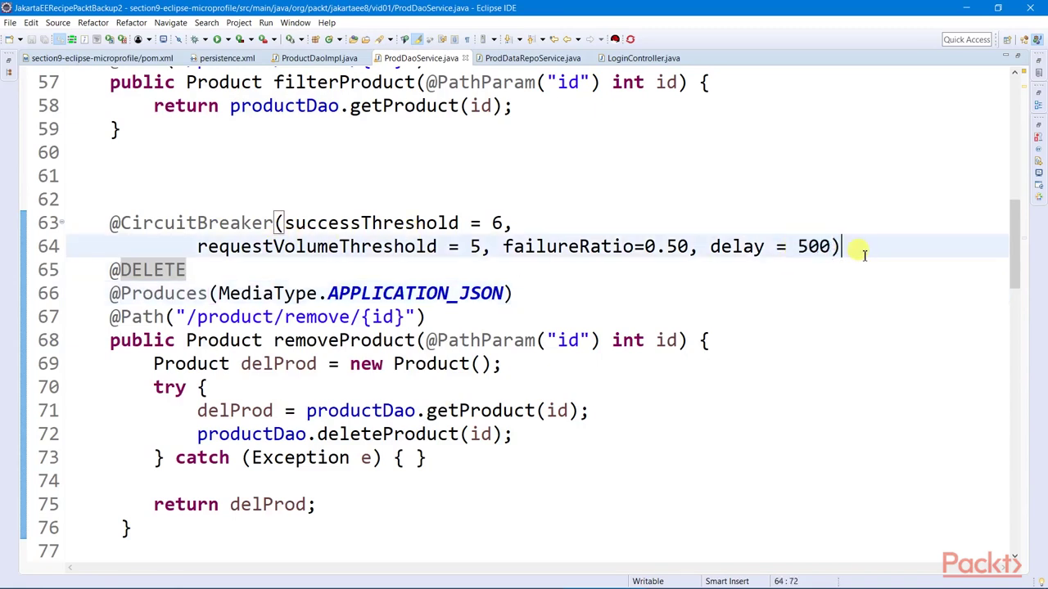
mouse_move(651, 181)
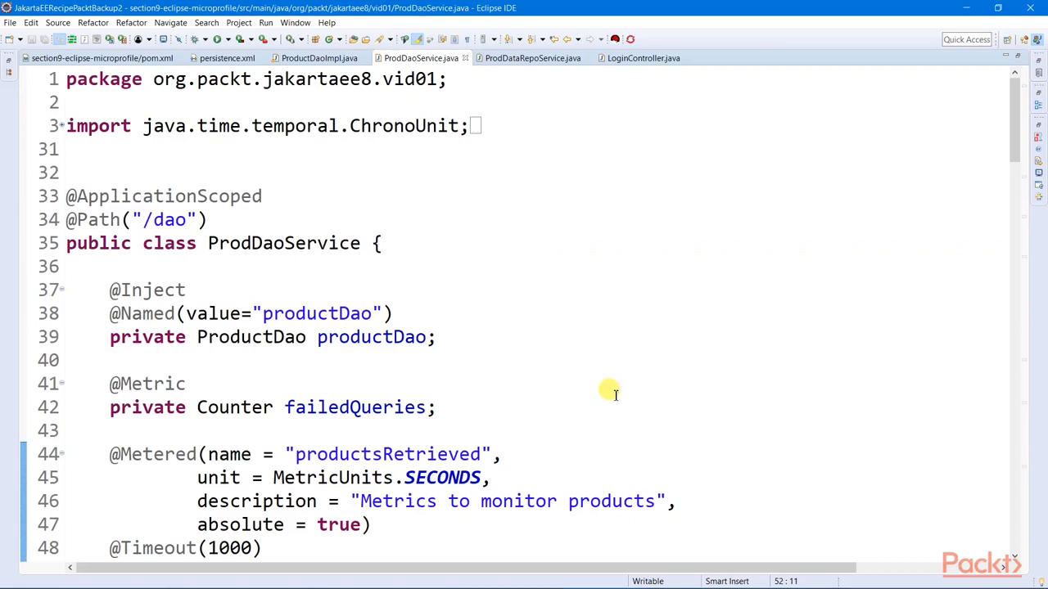
mouse_move(623, 366)
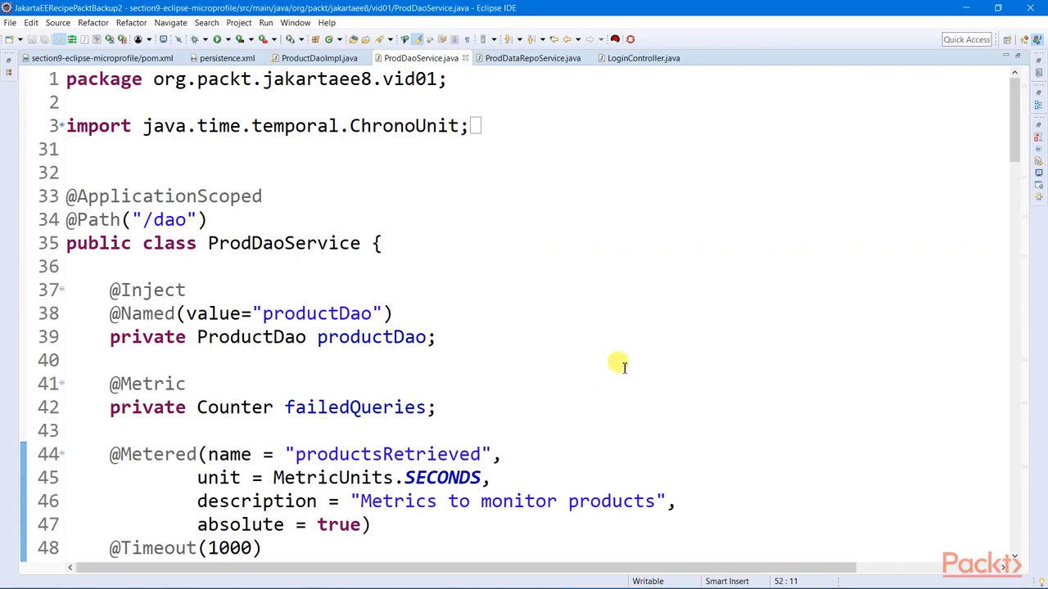
mouse_move(402, 361)
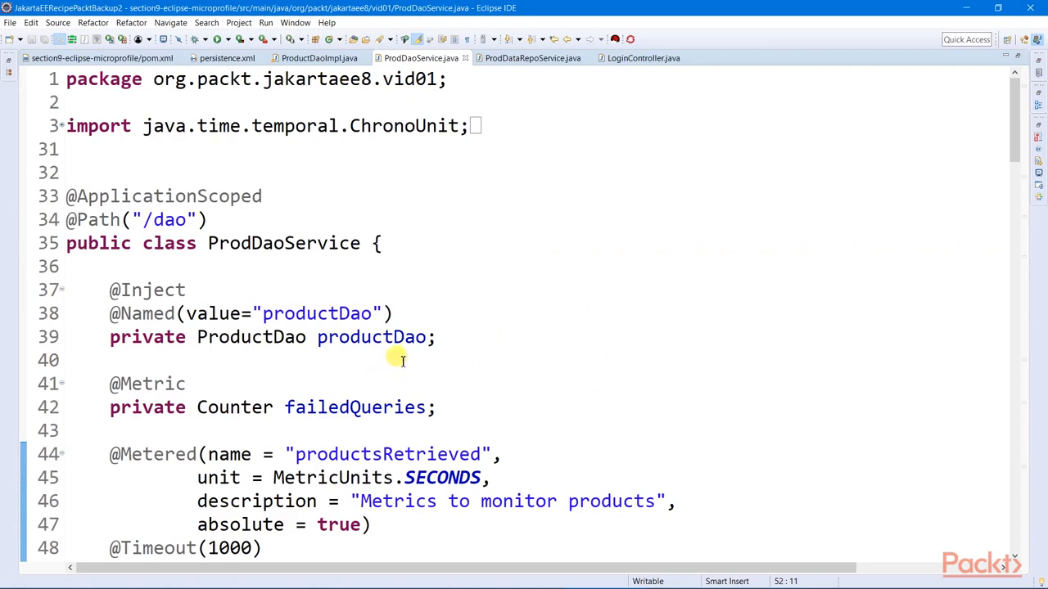
scroll("down", 3)
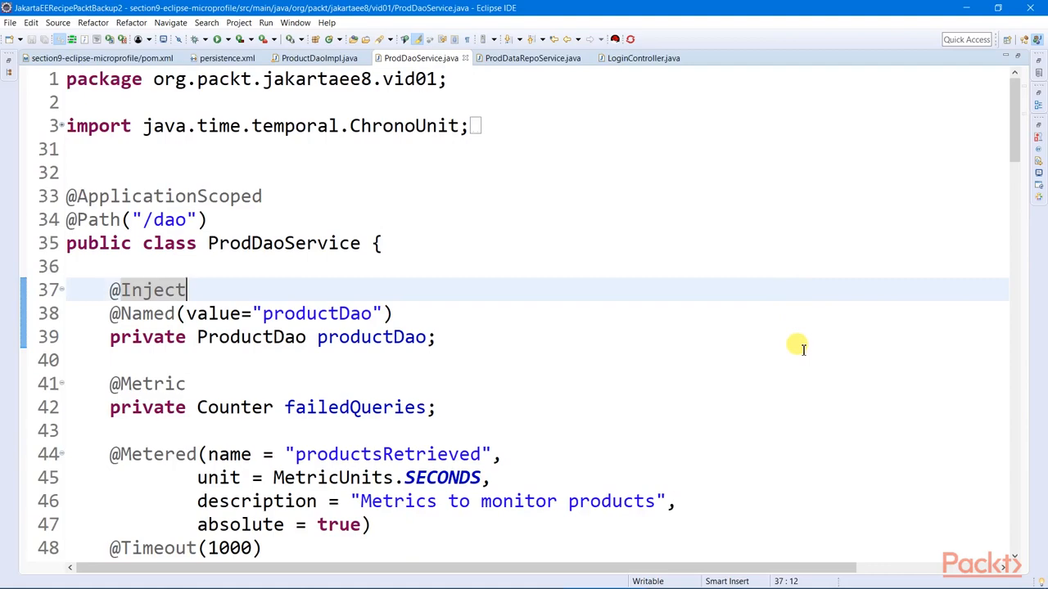
scroll("down", 3)
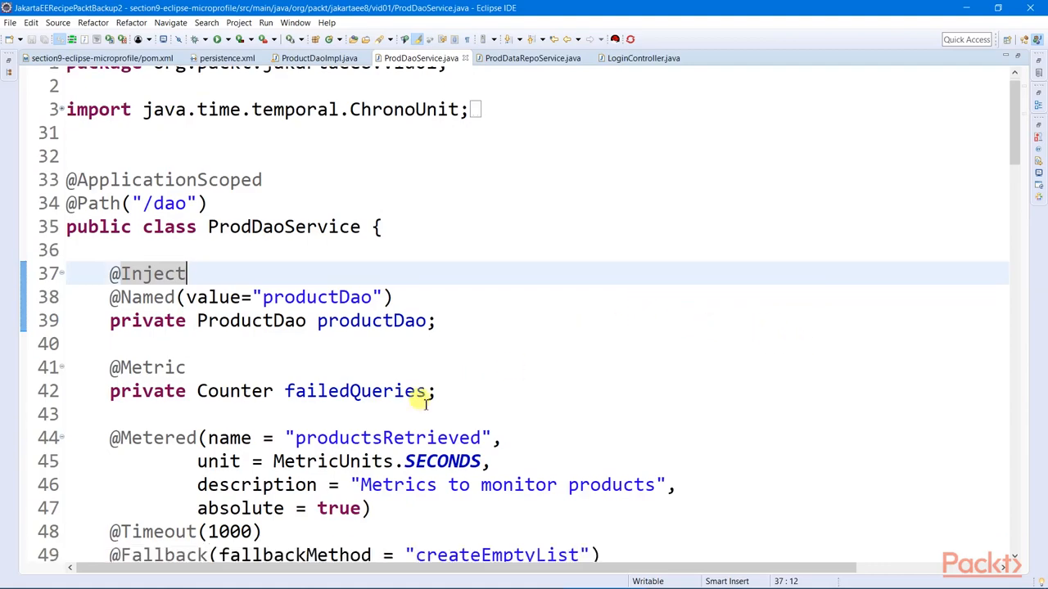
double_click(236, 391)
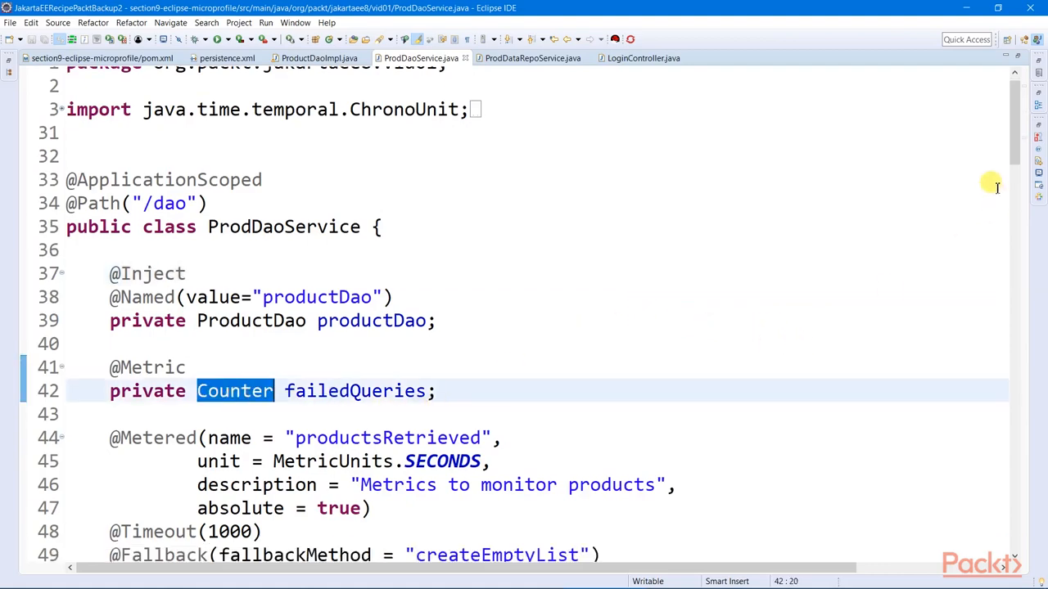
scroll("down", 3)
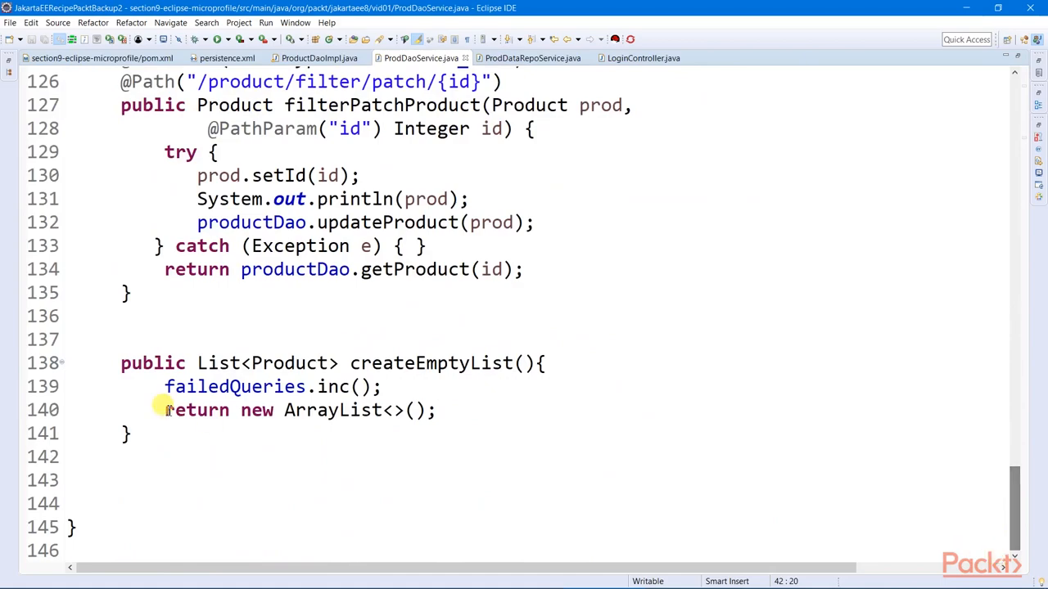
triple_click(270, 387)
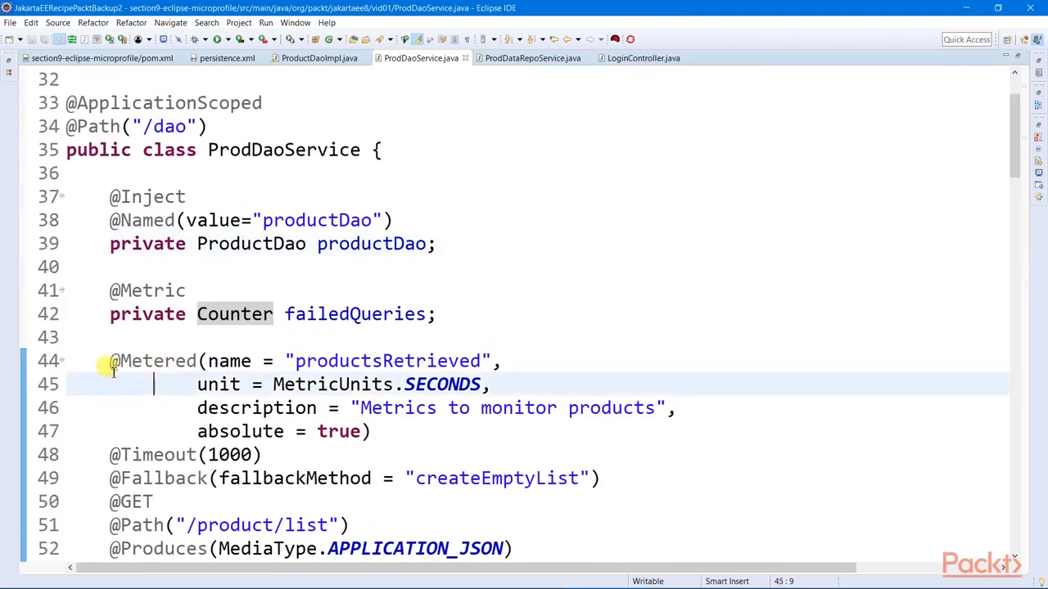
double_click(151, 362)
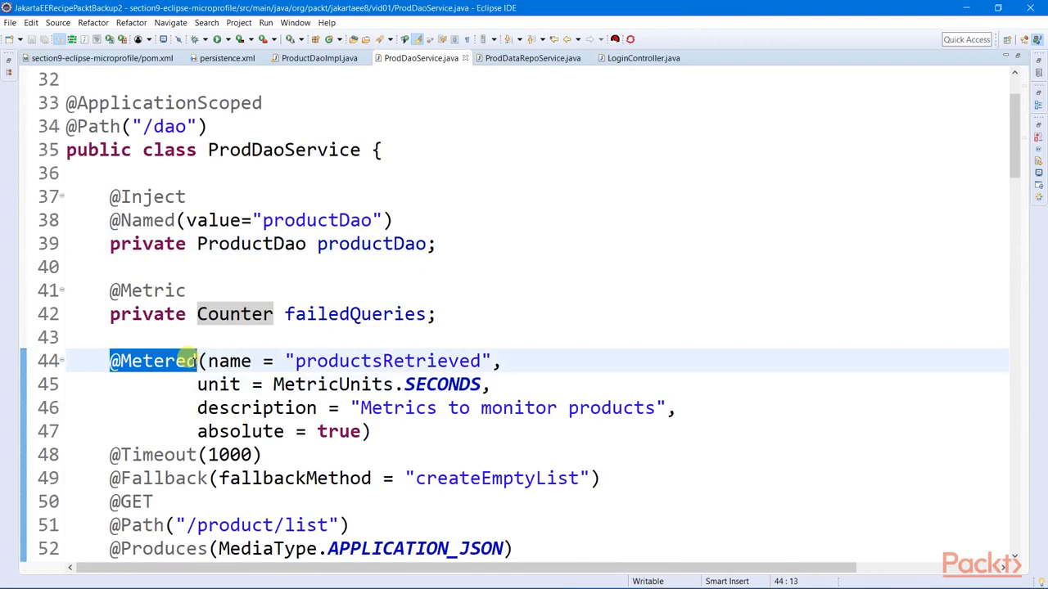
scroll("down", 3)
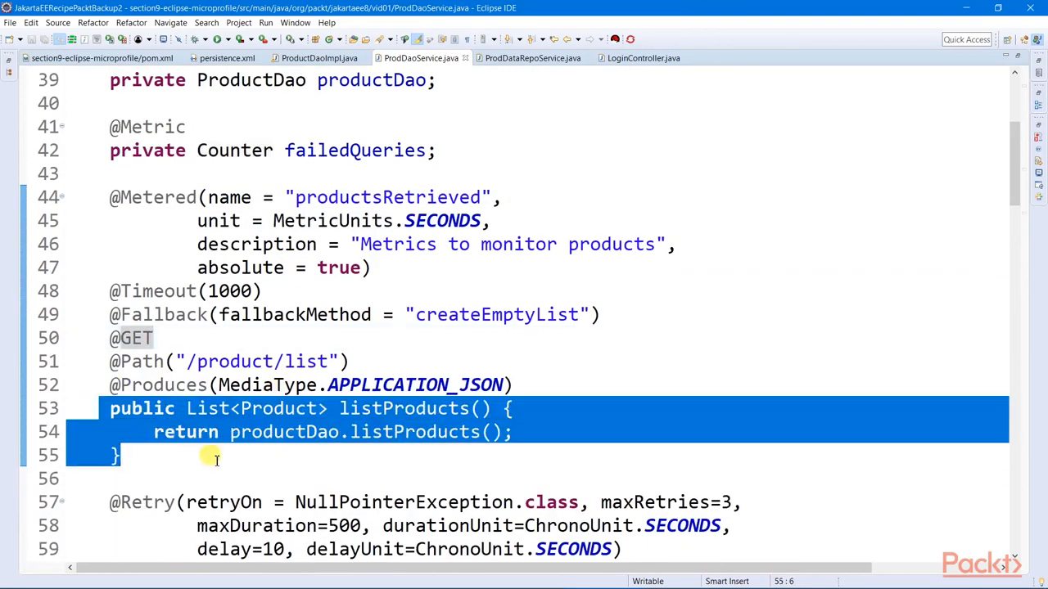
left_click(450, 220)
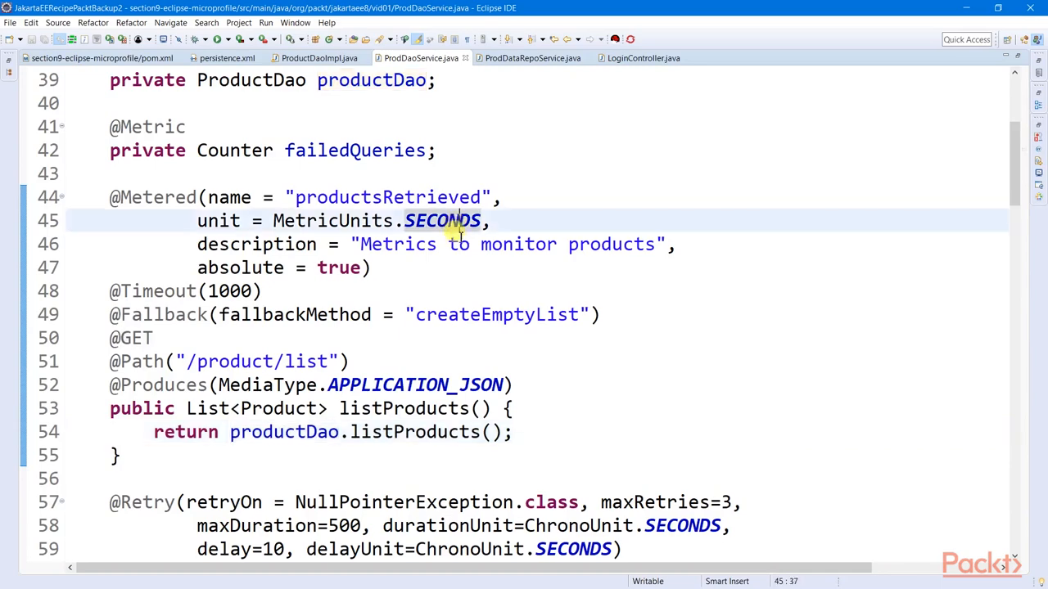
mouse_move(144, 179)
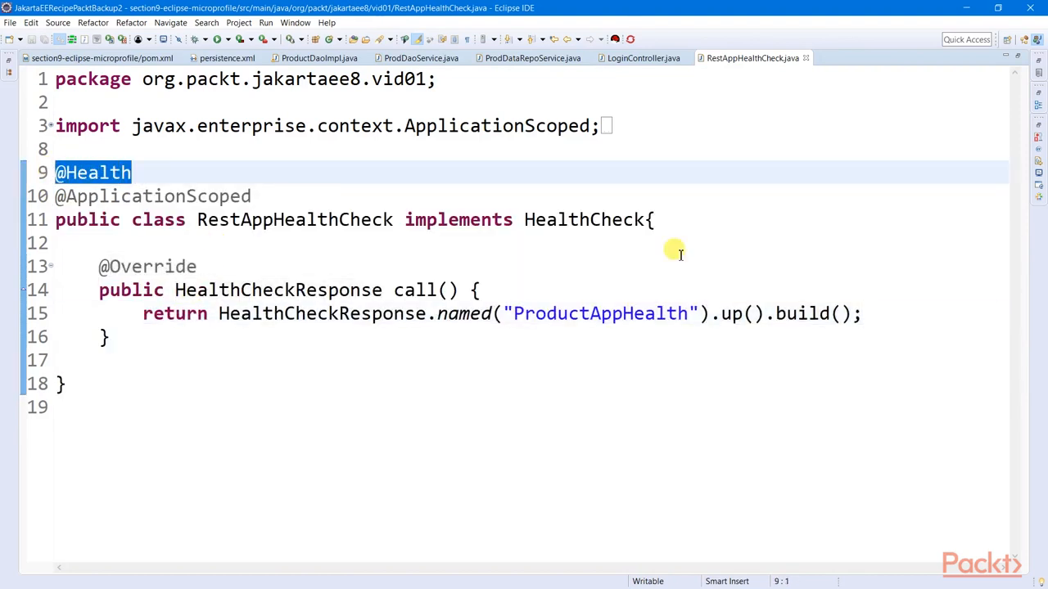
mouse_move(732, 187)
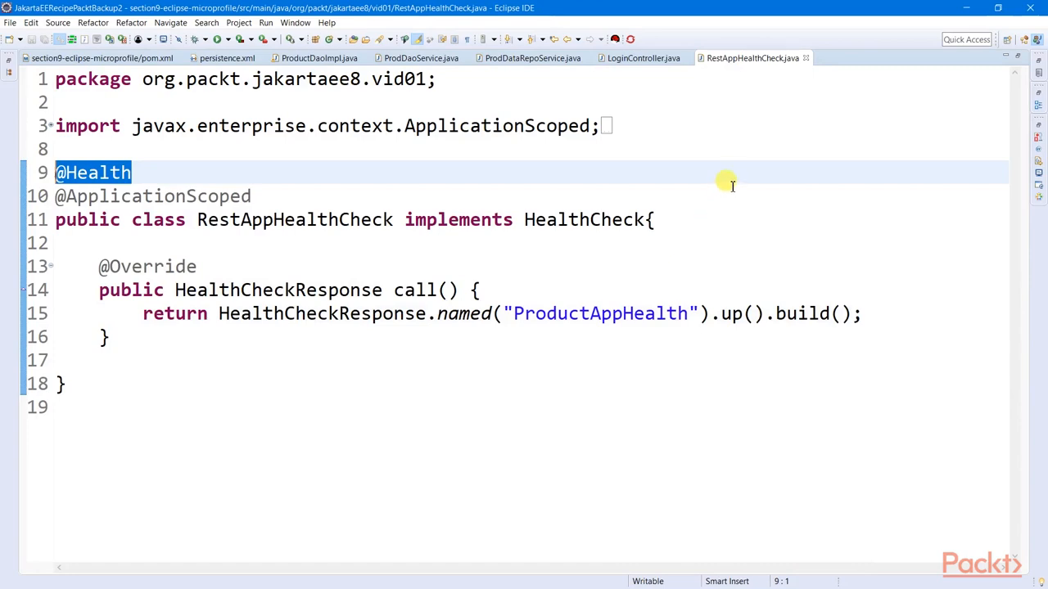
mouse_move(753, 59)
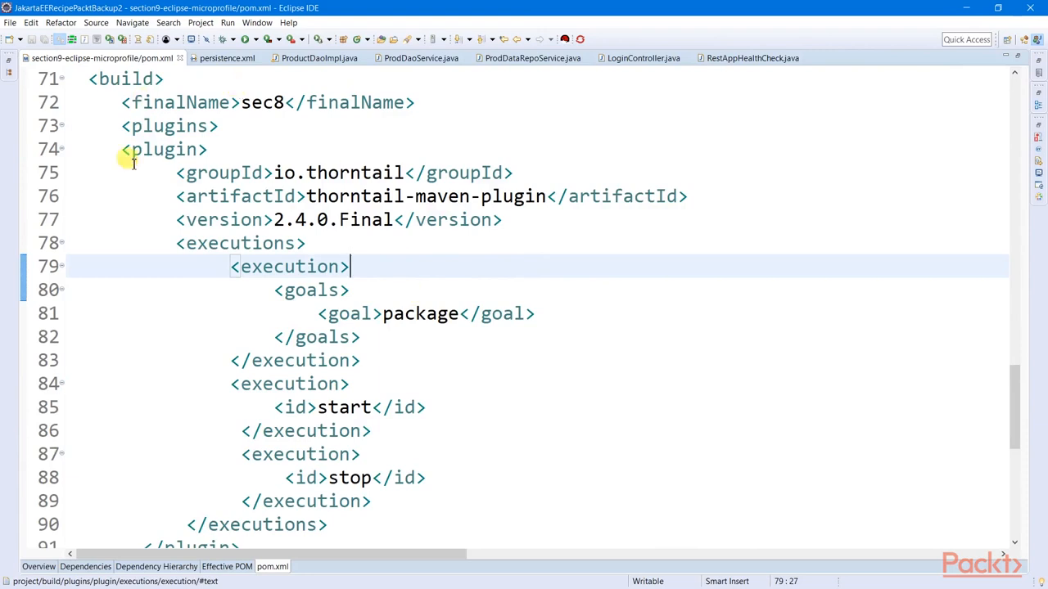
mouse_move(298, 314)
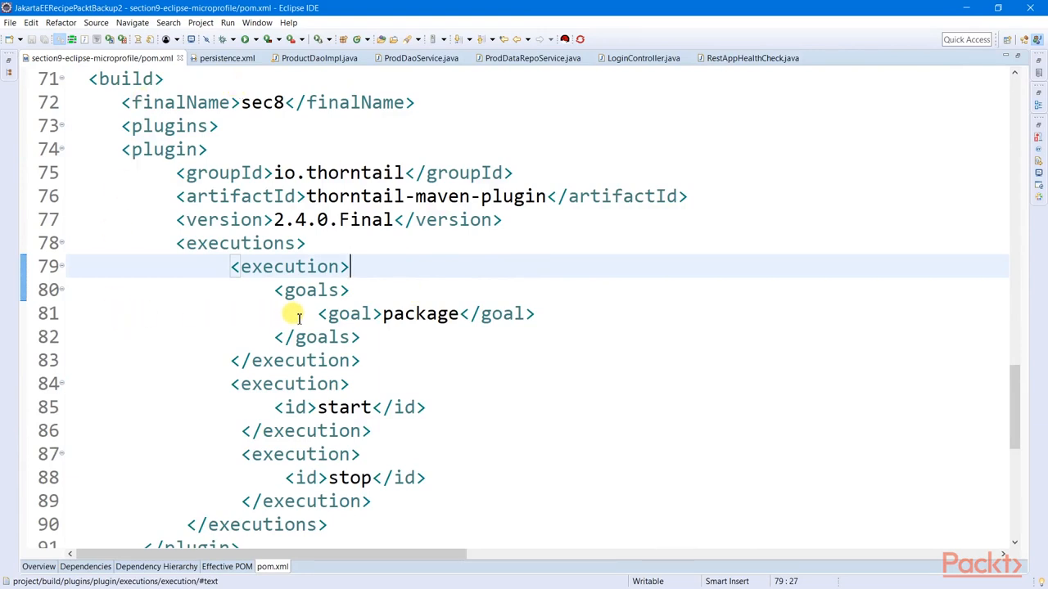
Restore the workspace panels around the pom.xml editor showing the thorntail-maven-plugin executions.
double_click(419, 315)
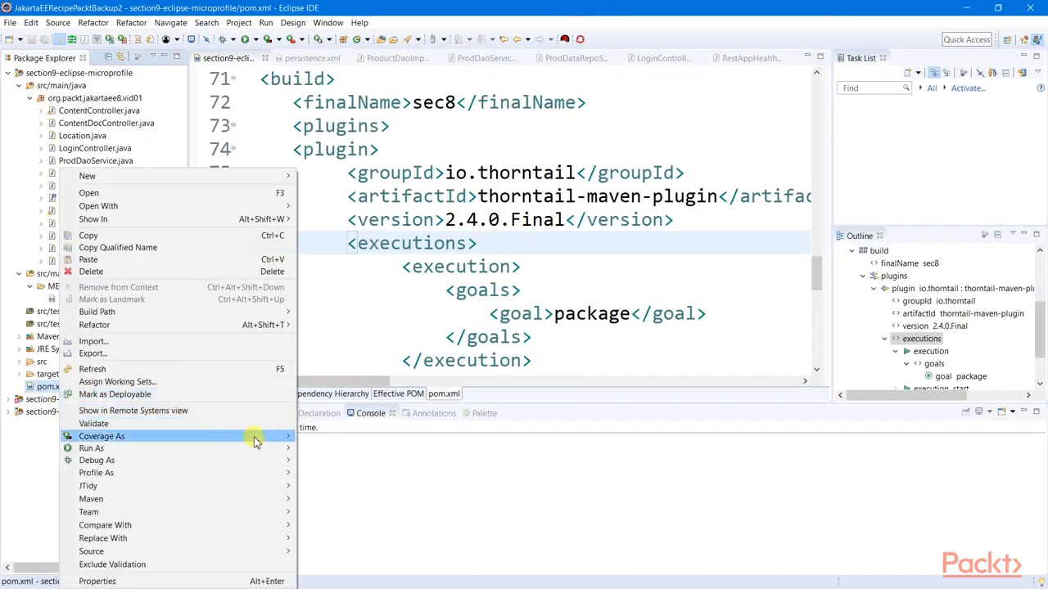
Run pom.xml as a Maven build using the thorntail:run -Dswarm.logging=FINE configuration.
left_click(91, 449)
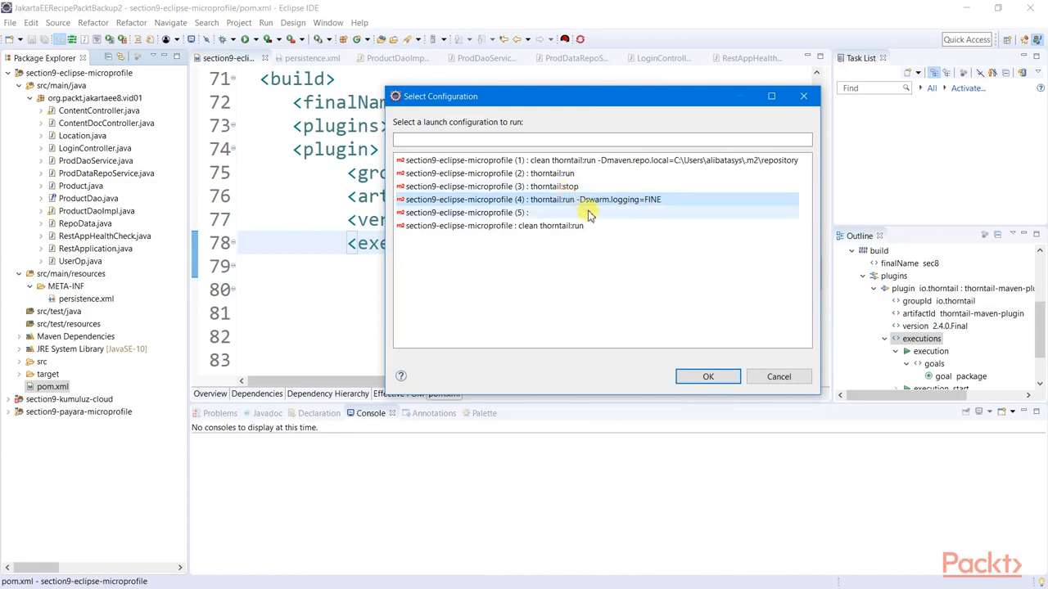
mouse_move(593, 173)
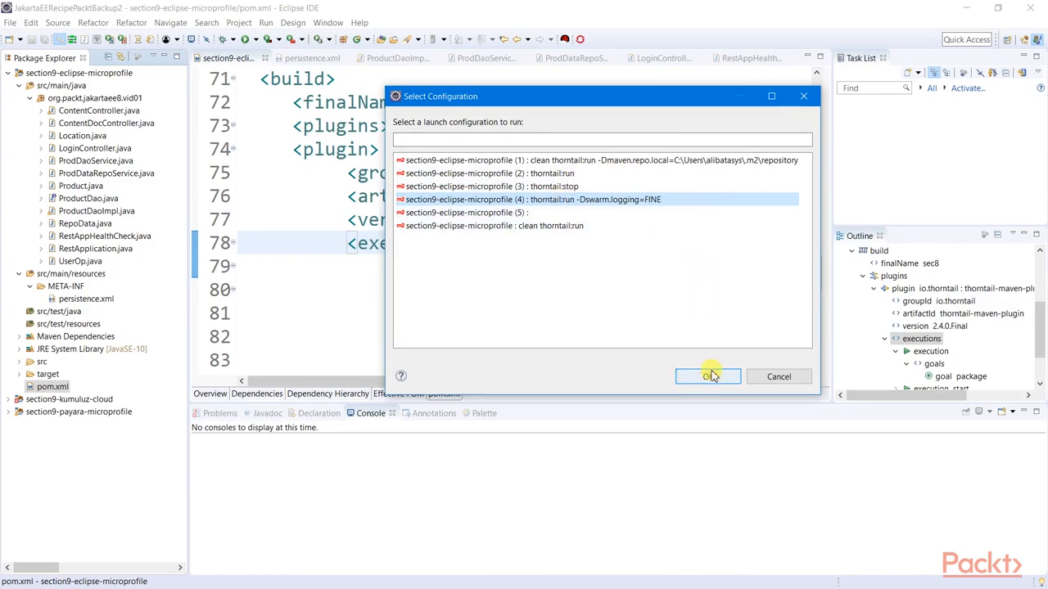
left_click(707, 376)
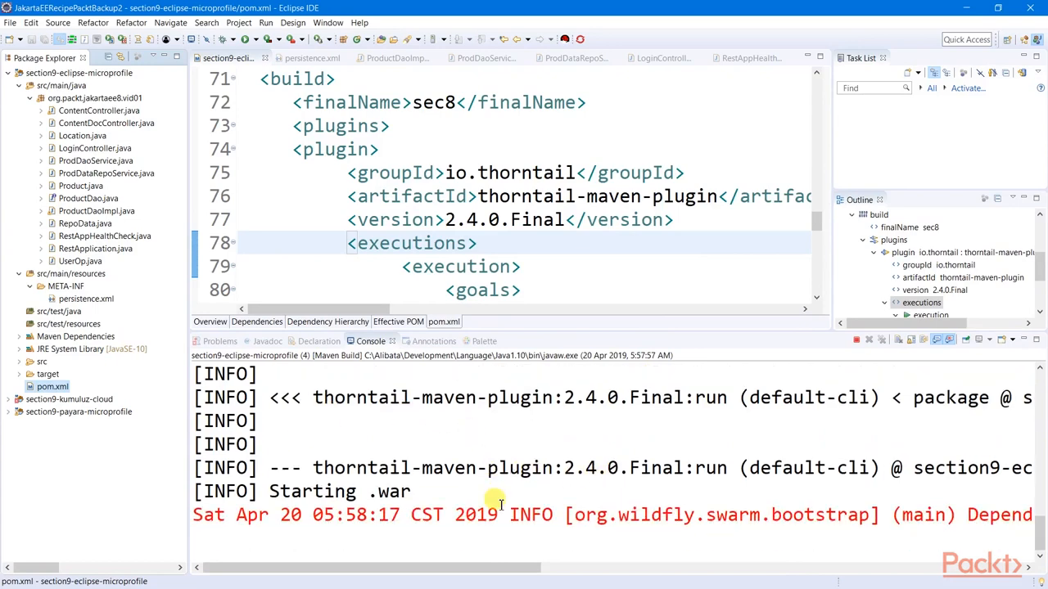
mouse_move(327, 468)
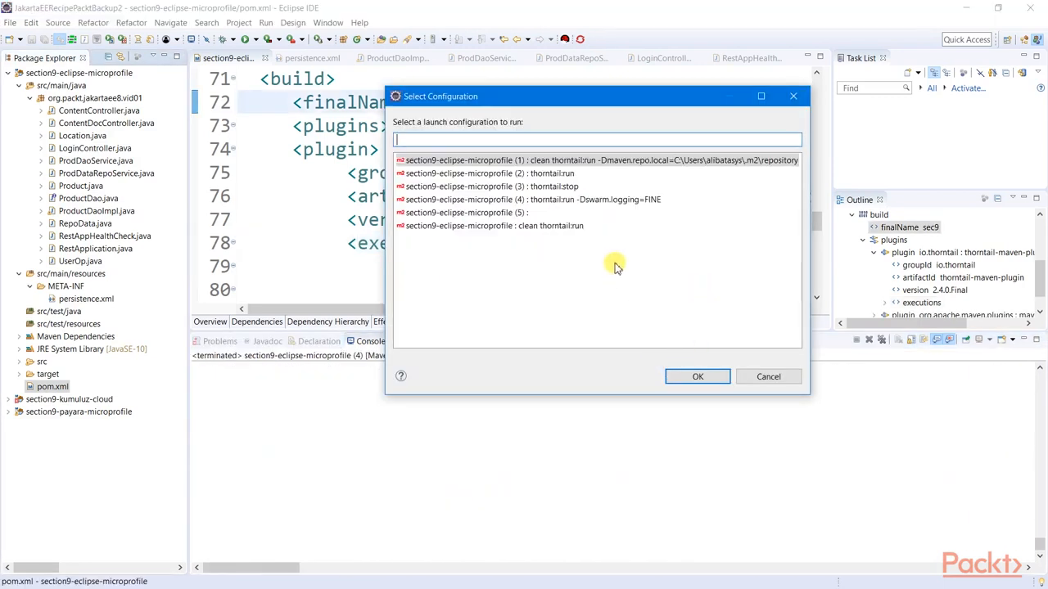
Launch the thorntail:run -Dswarm.logging=FINE configuration and watch the console until Thorntail is Ready.
left_click(536, 200)
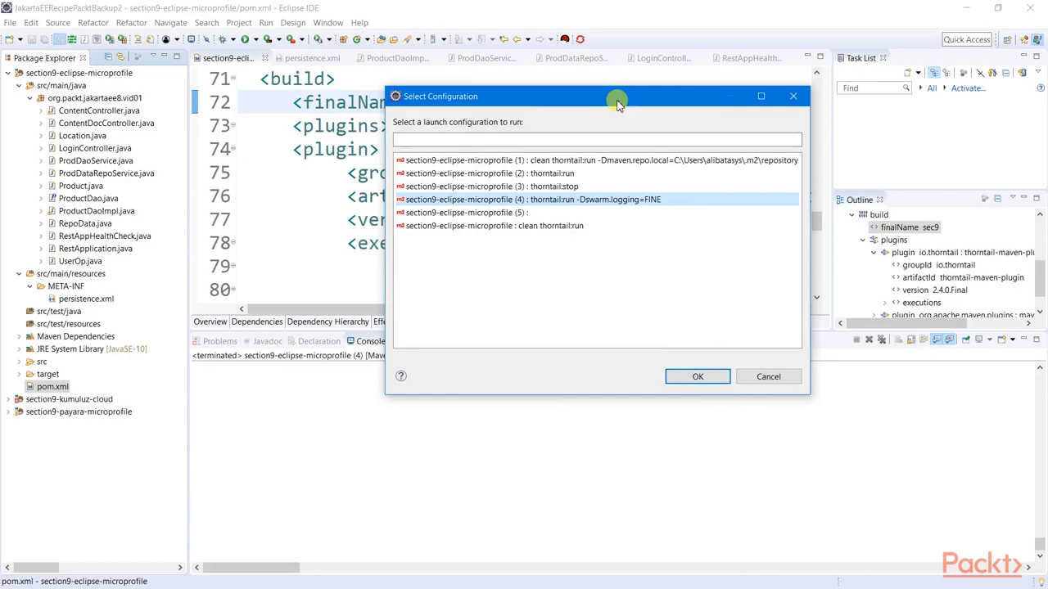
left_click(698, 376)
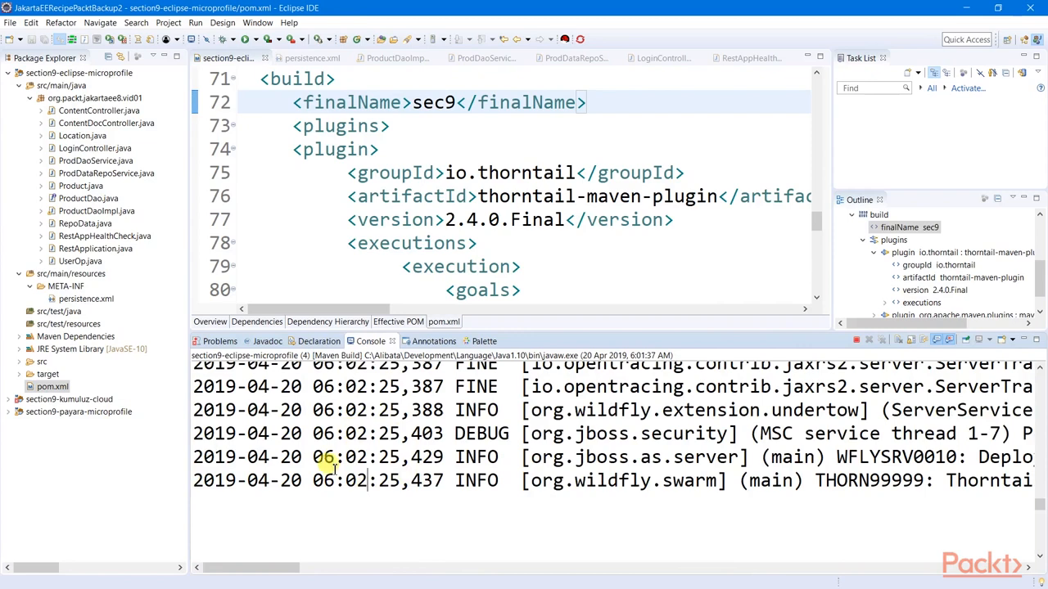
left_click_drag(331, 567, 336, 567)
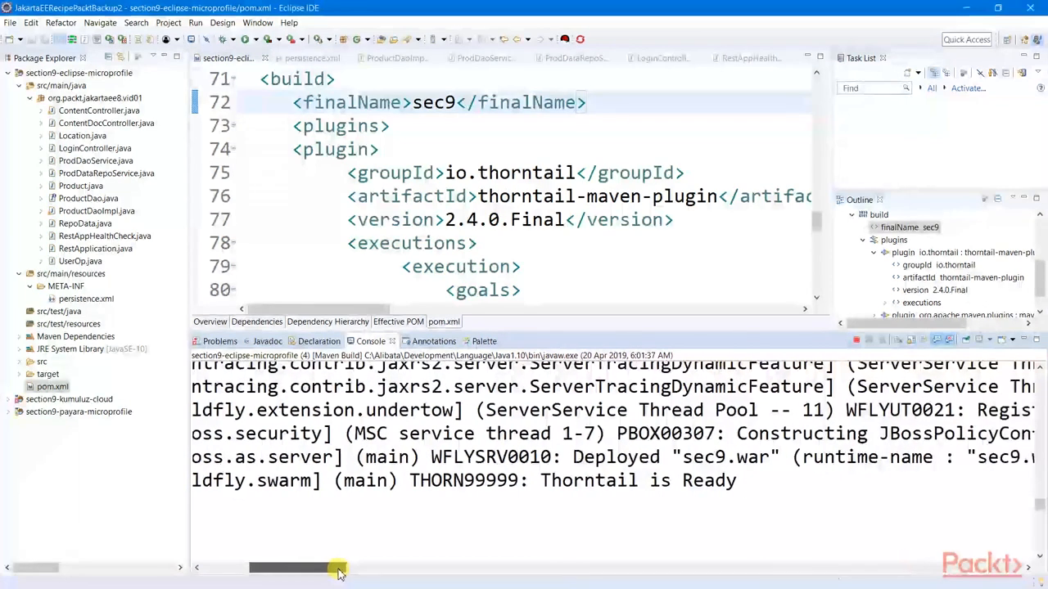
double_click(647, 457)
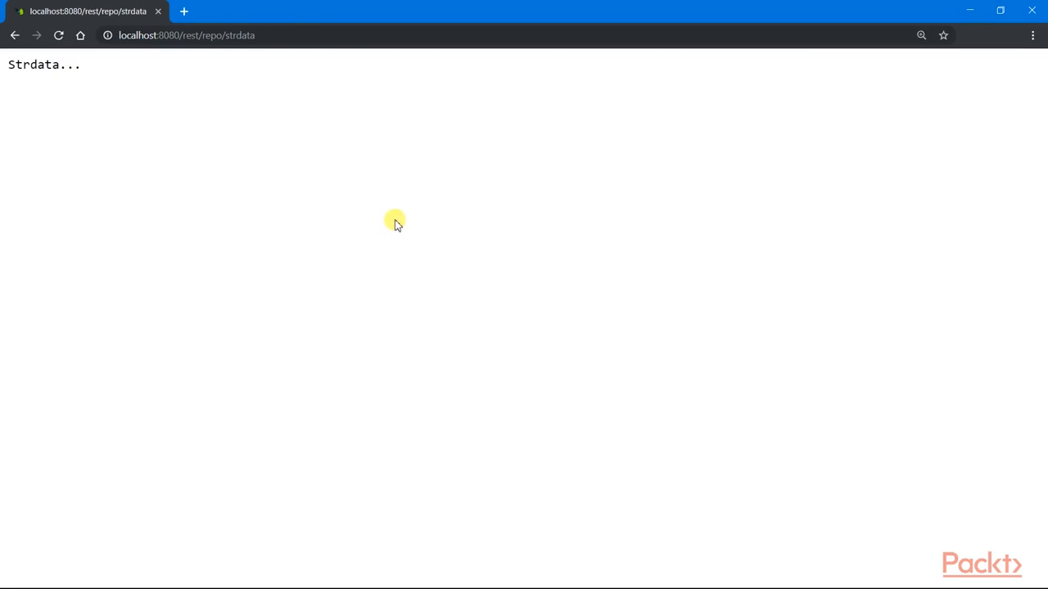
Request localhost:8080/rest/dao/product/list, hit the timed-out fallback error, and reload.
left_click(368, 36)
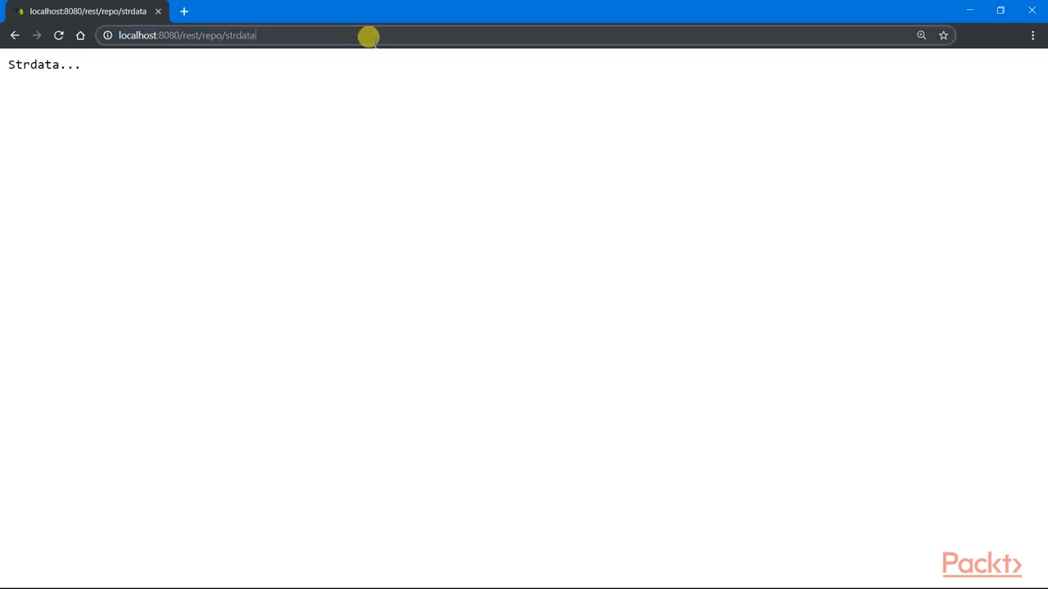
mouse_move(200, 36)
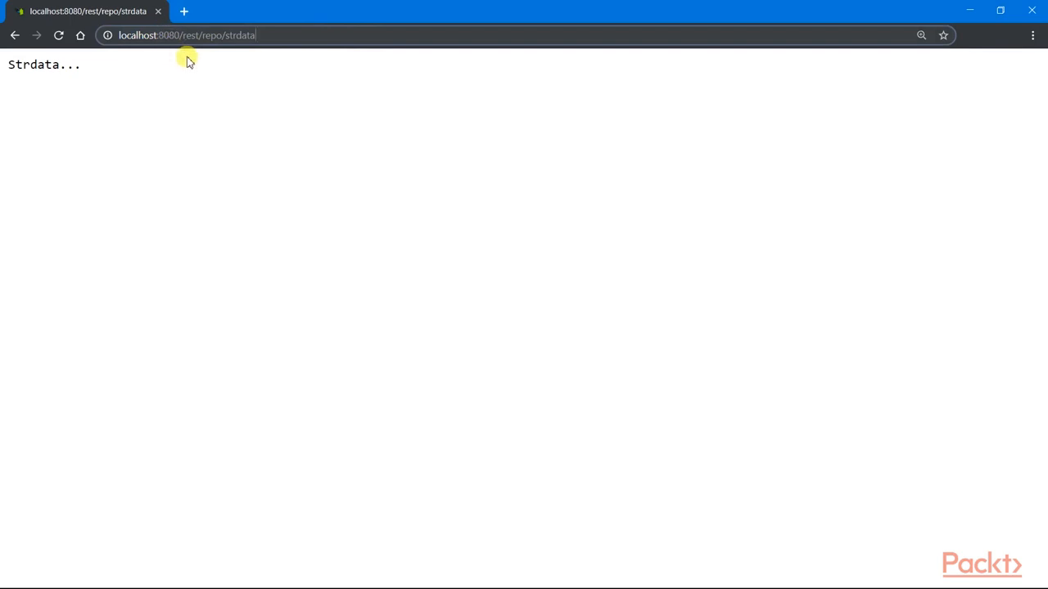
mouse_move(278, 46)
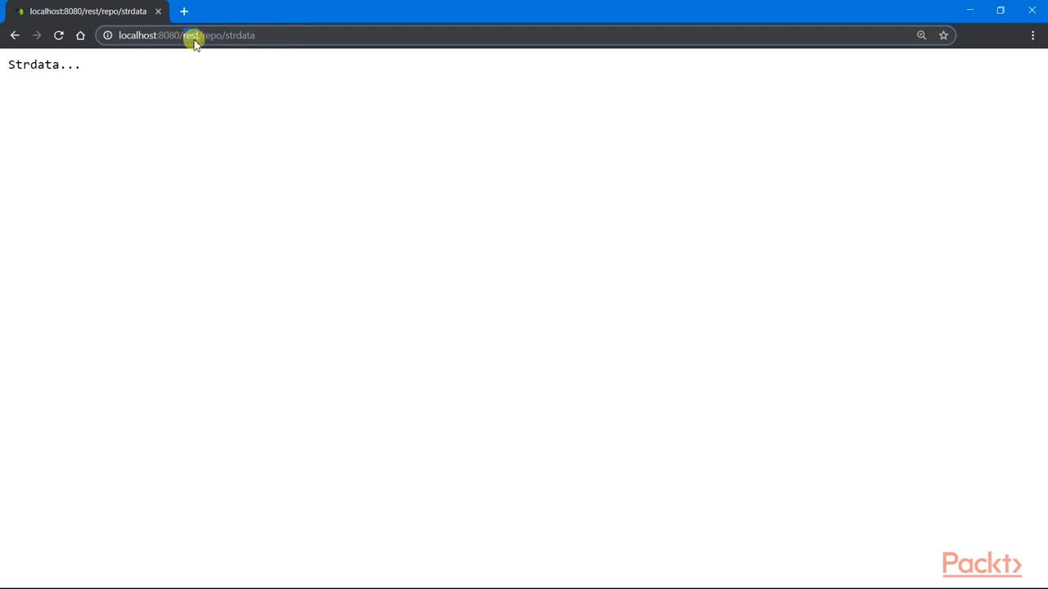
left_click_drag(203, 36, 259, 36)
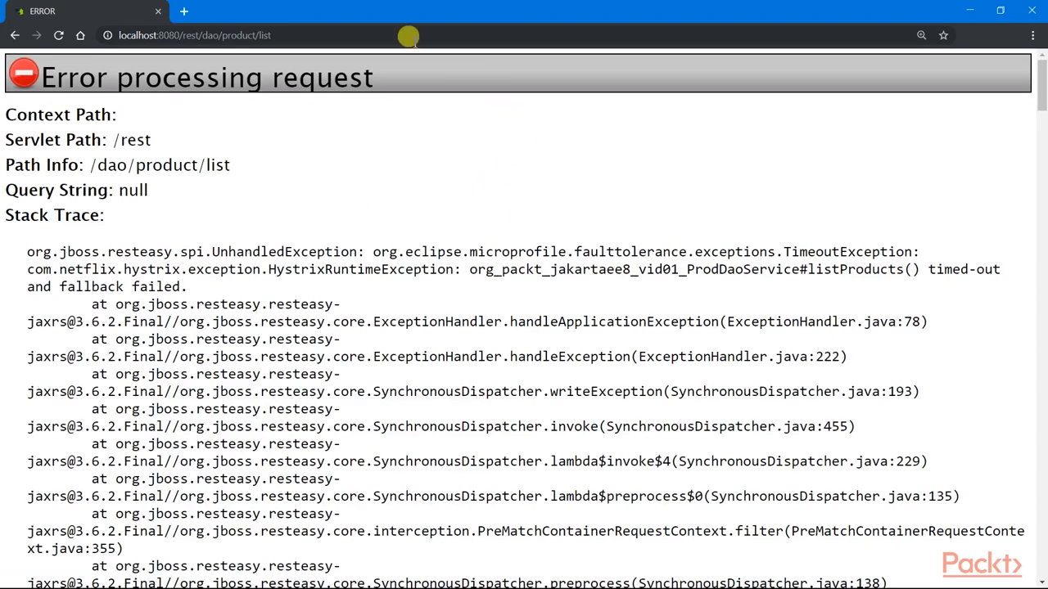
mouse_move(299, 222)
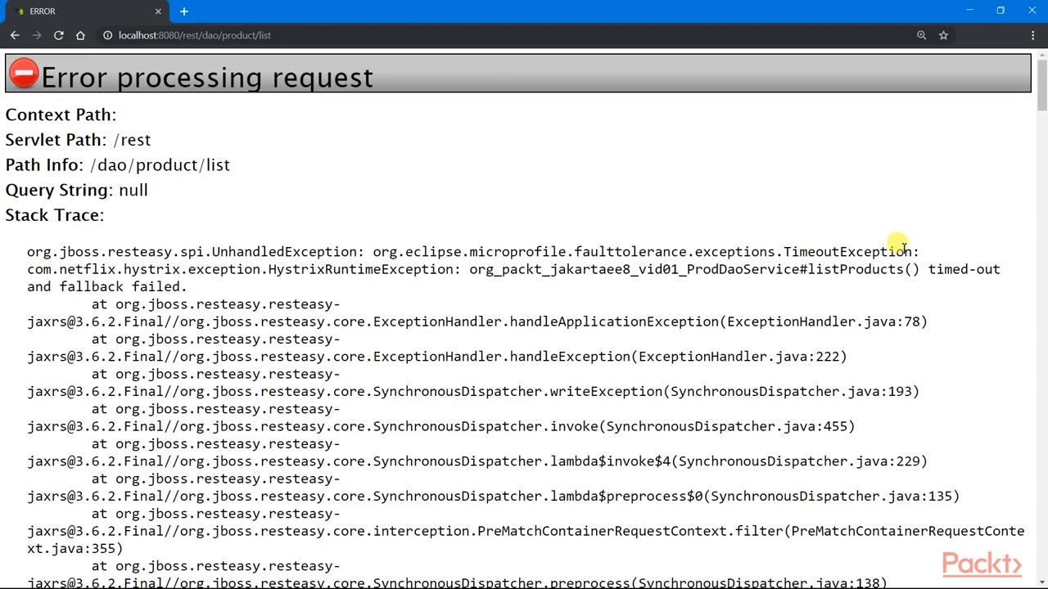
left_click(59, 35)
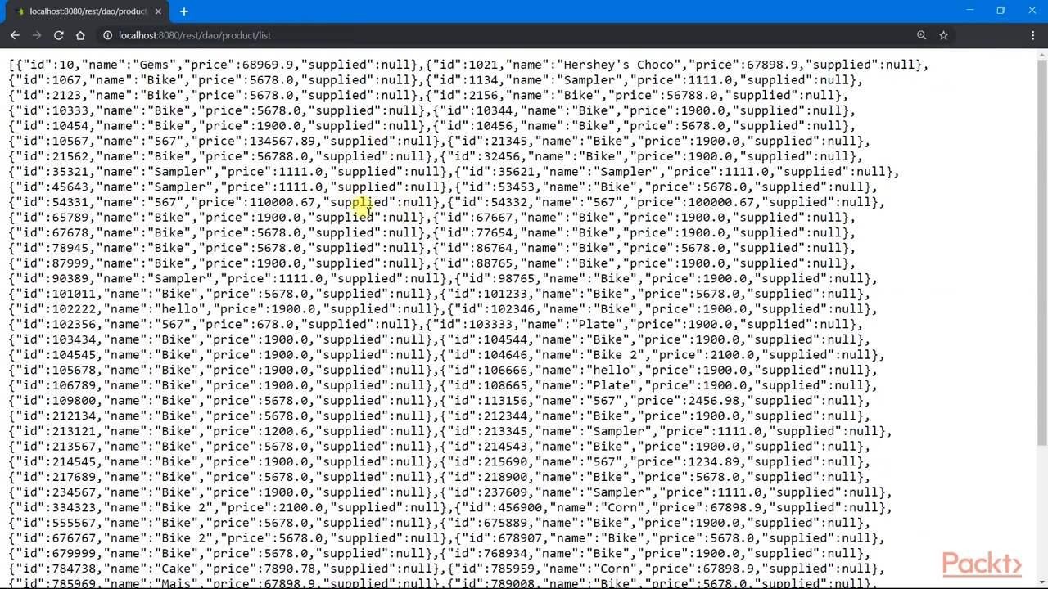
mouse_move(311, 89)
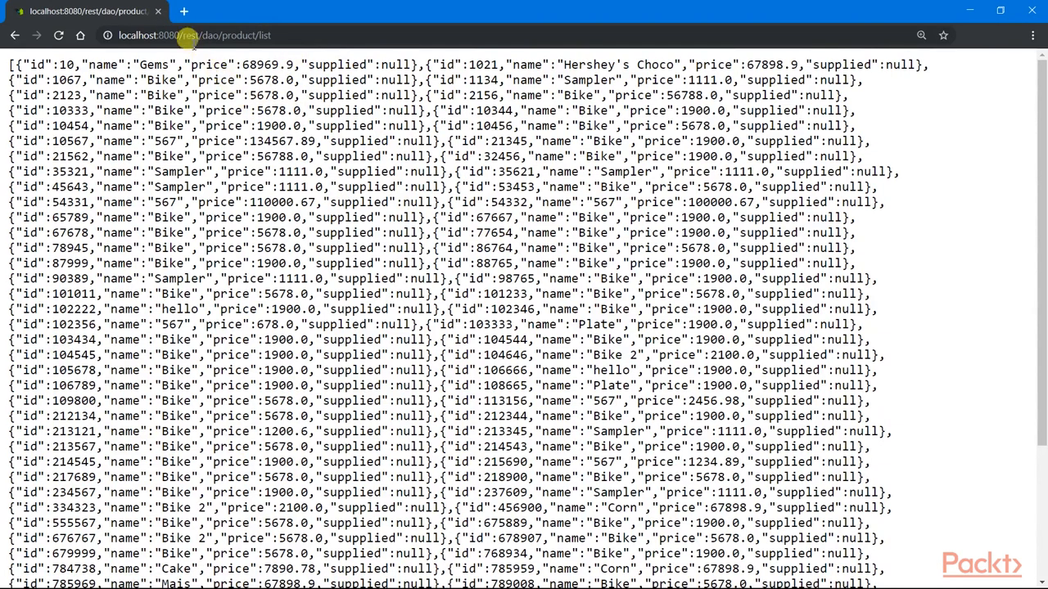
Start entering a new localhost:8080 address toward the metrics endpoint.
type("localhost:8080/e")
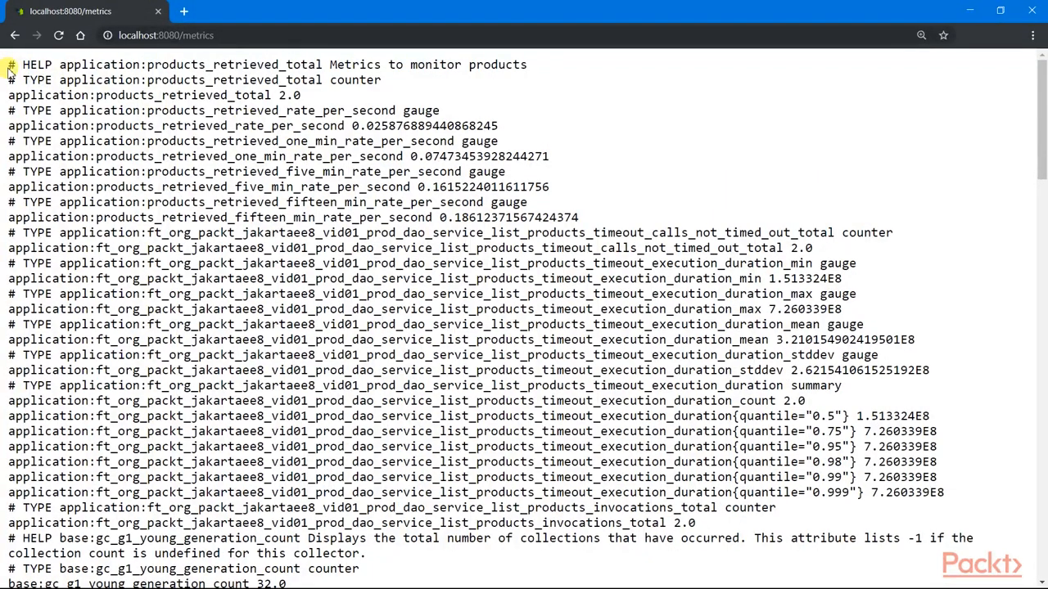
Review the products_retrieved and listProducts timeout metrics, scroll through JVM base metrics, and select the address for editing.
left_click_drag(8, 65, 856, 293)
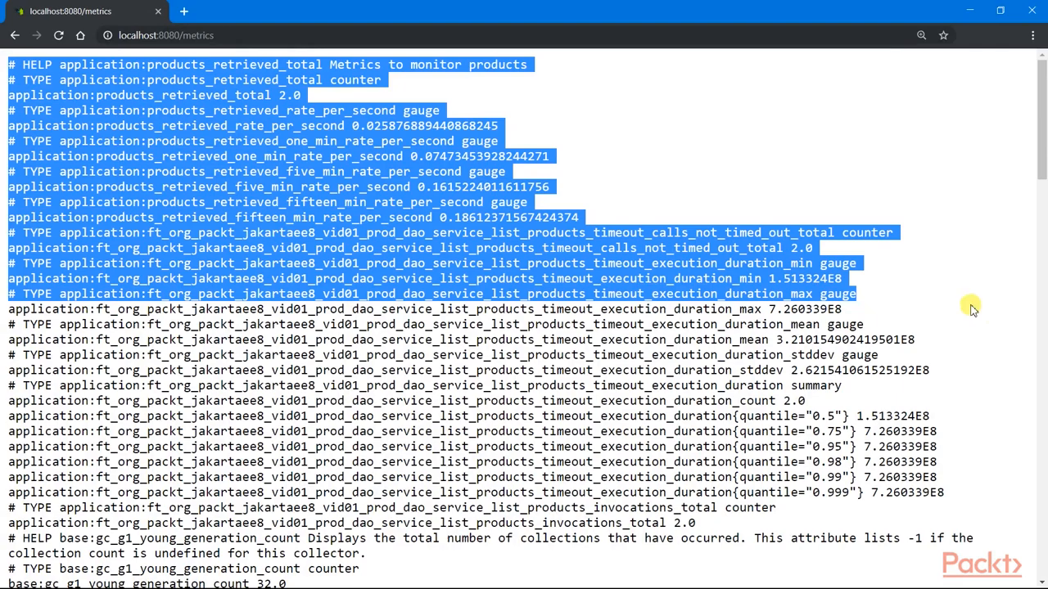
left_click(252, 79)
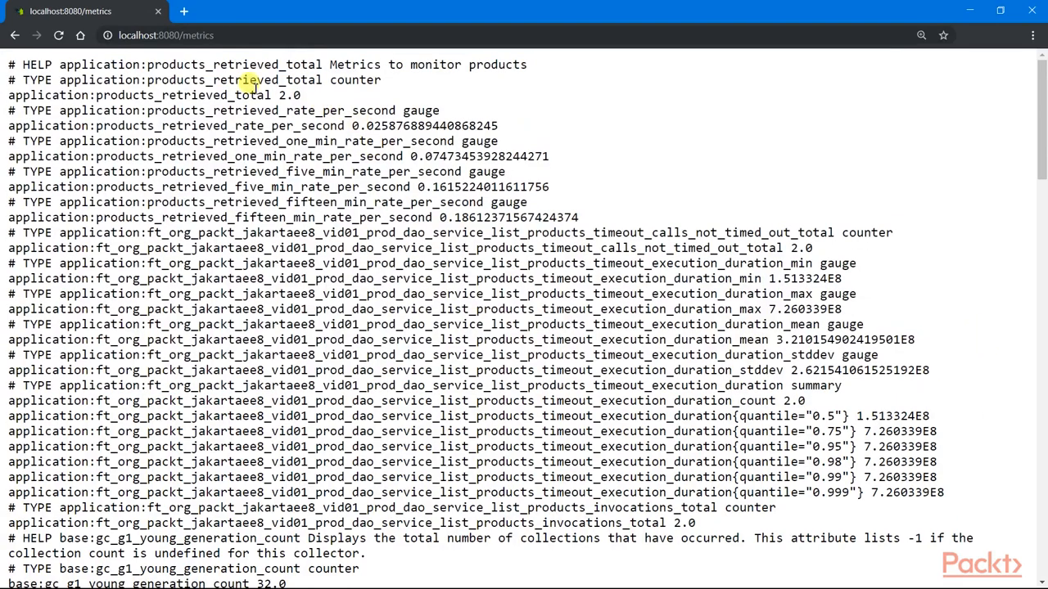
left_click_drag(9, 64, 930, 416)
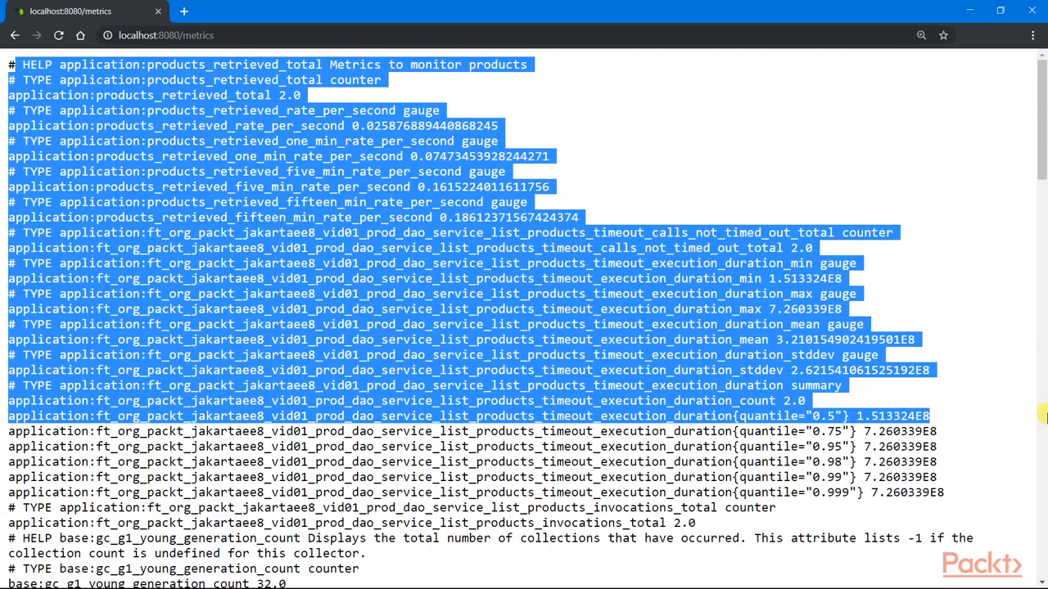
scroll("down", 3)
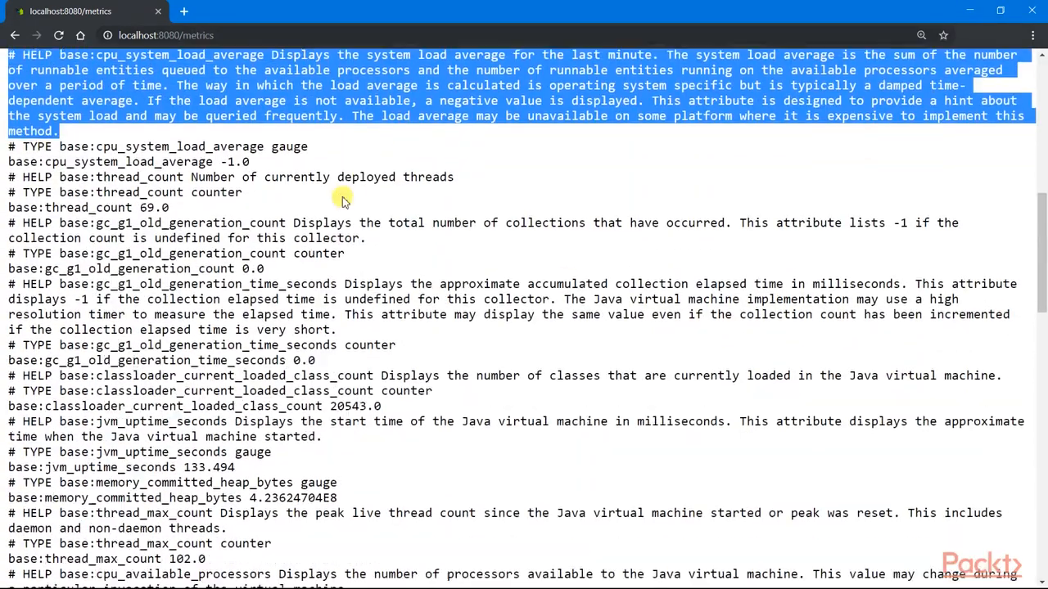
scroll("up", 3)
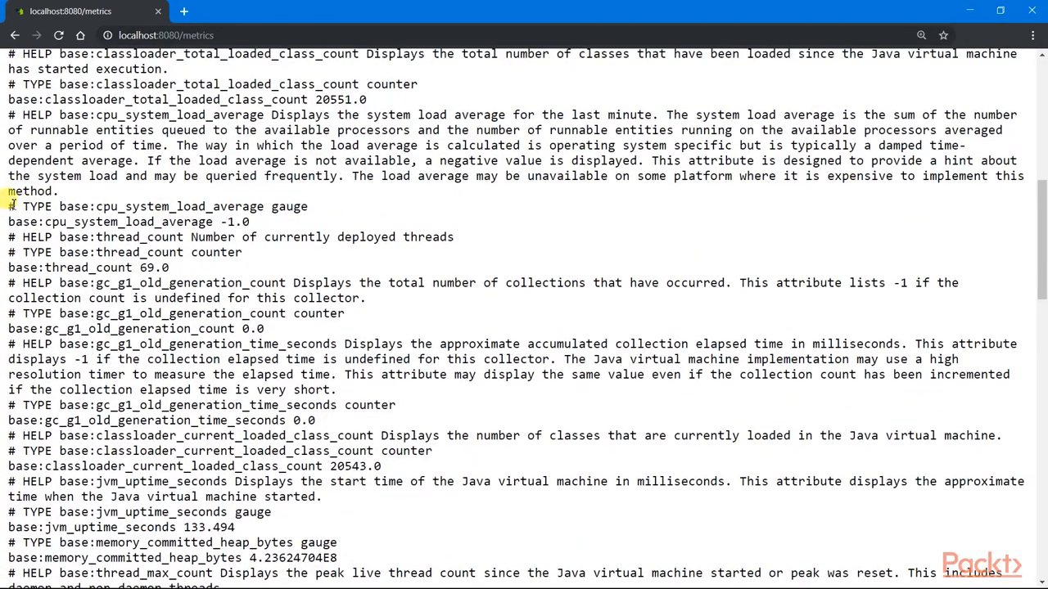
scroll("down", 3)
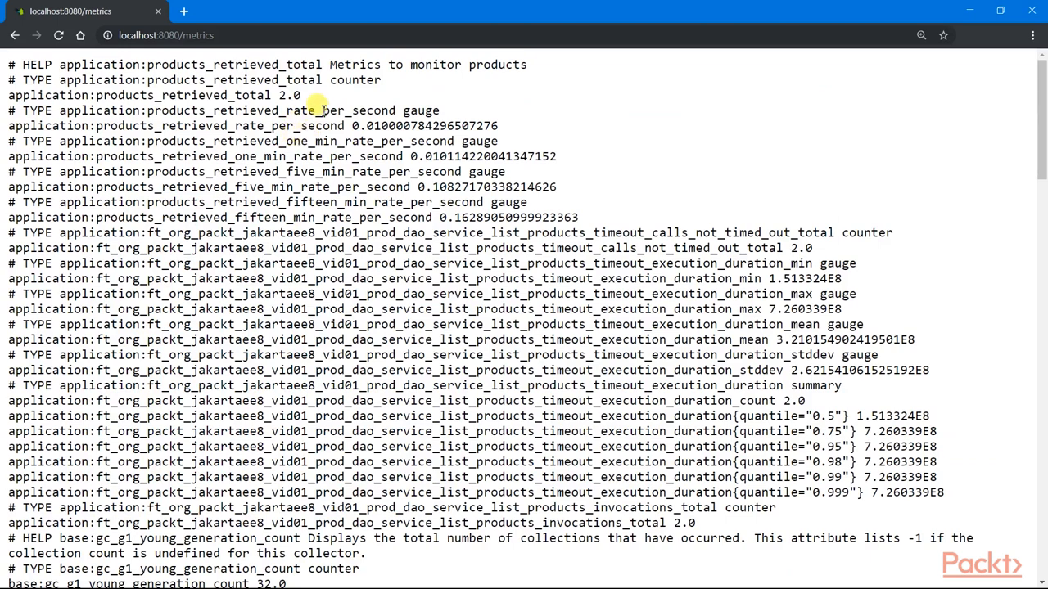
double_click(183, 42)
type("h")
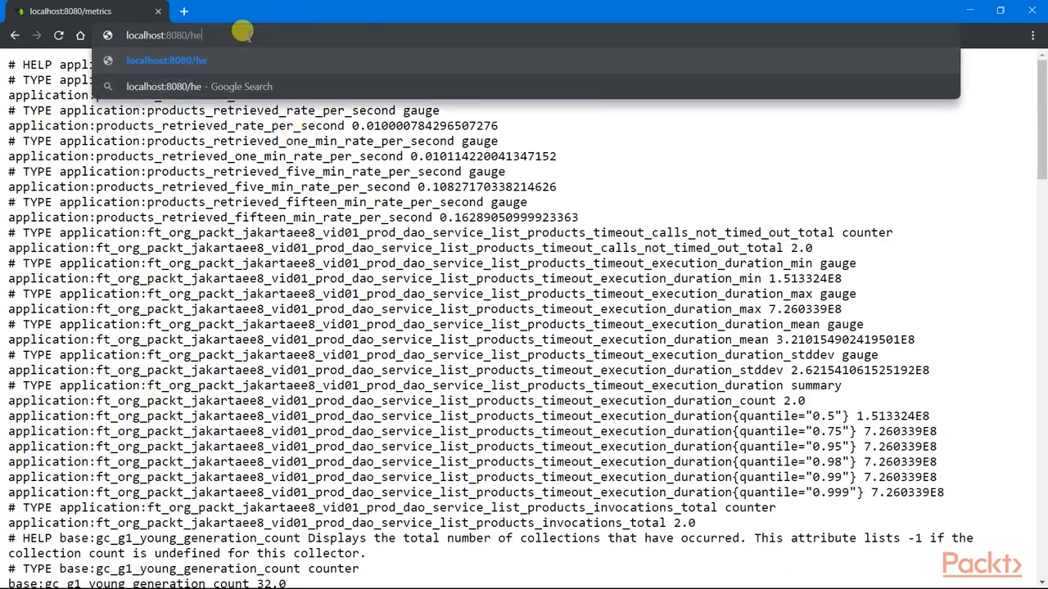
Load localhost:8080/health showing ProductAppHealth UP, then enter the product list and mylogin addresses.
key("Enter")
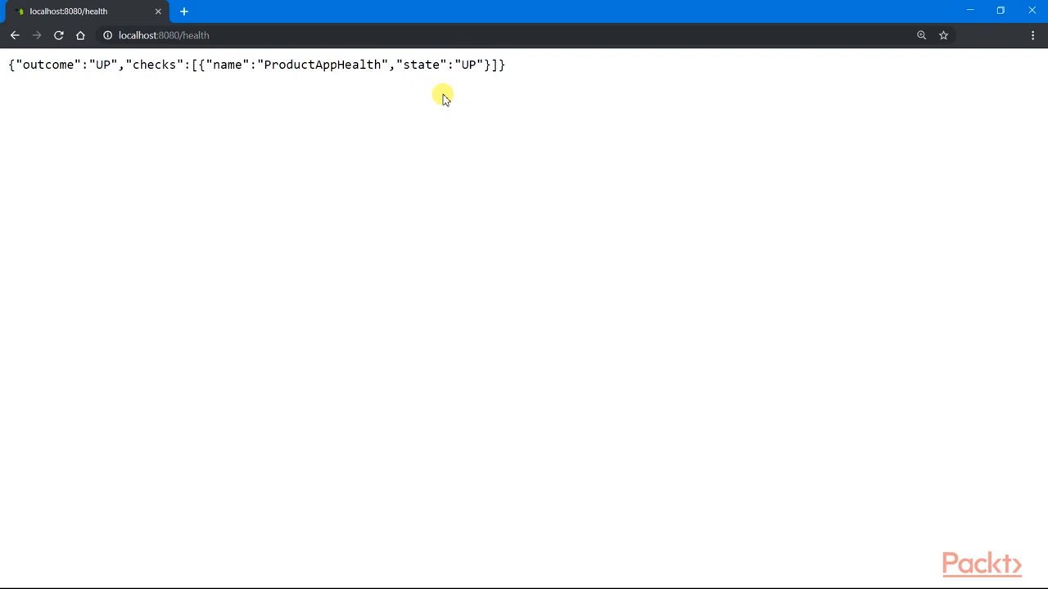
double_click(468, 66)
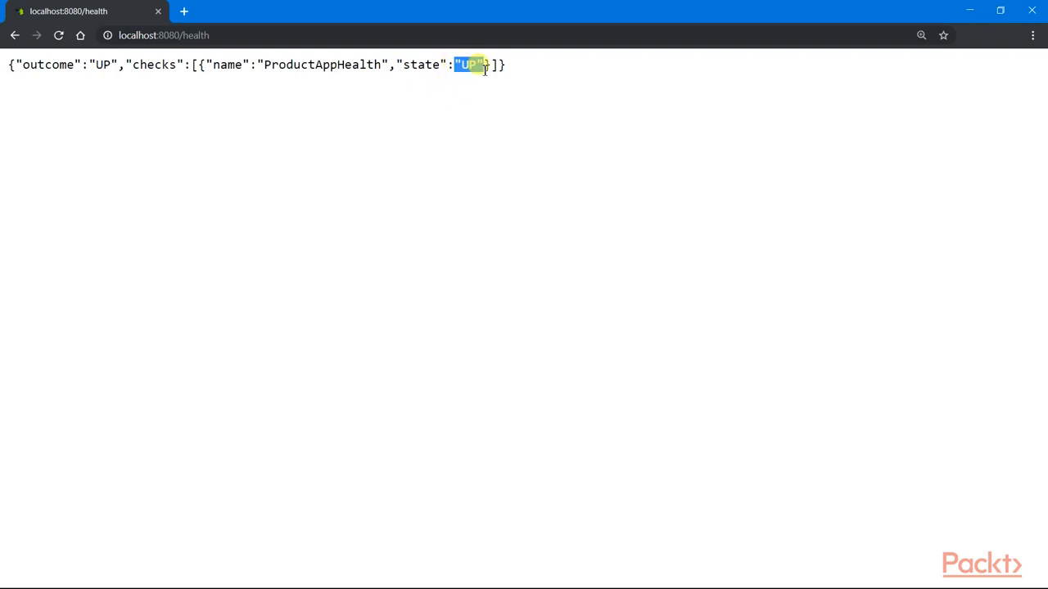
type("localhost:8080/rest/dao/product/list")
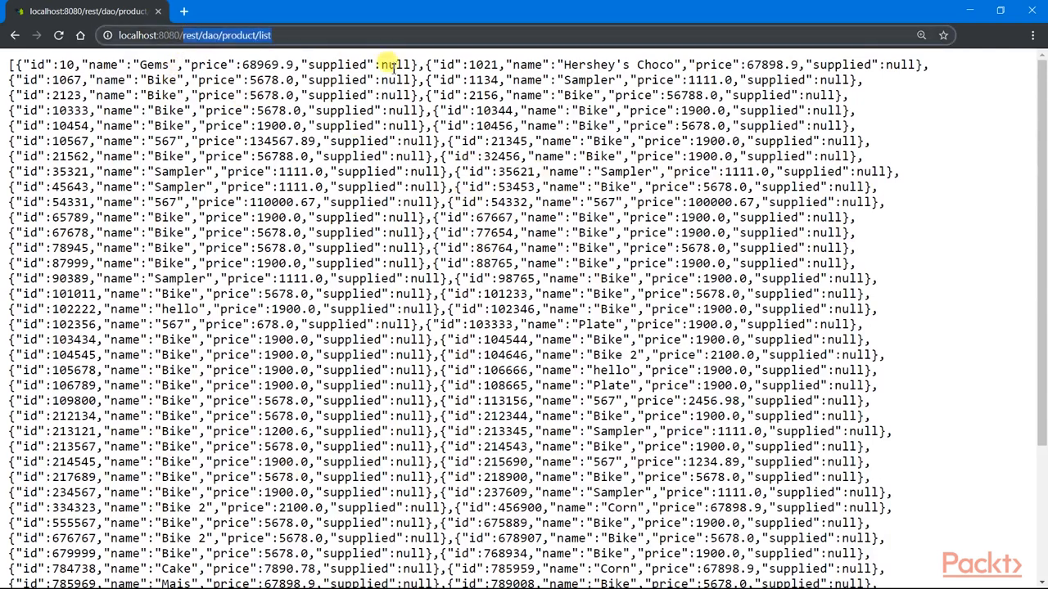
type("localhost:8080/mylogin")
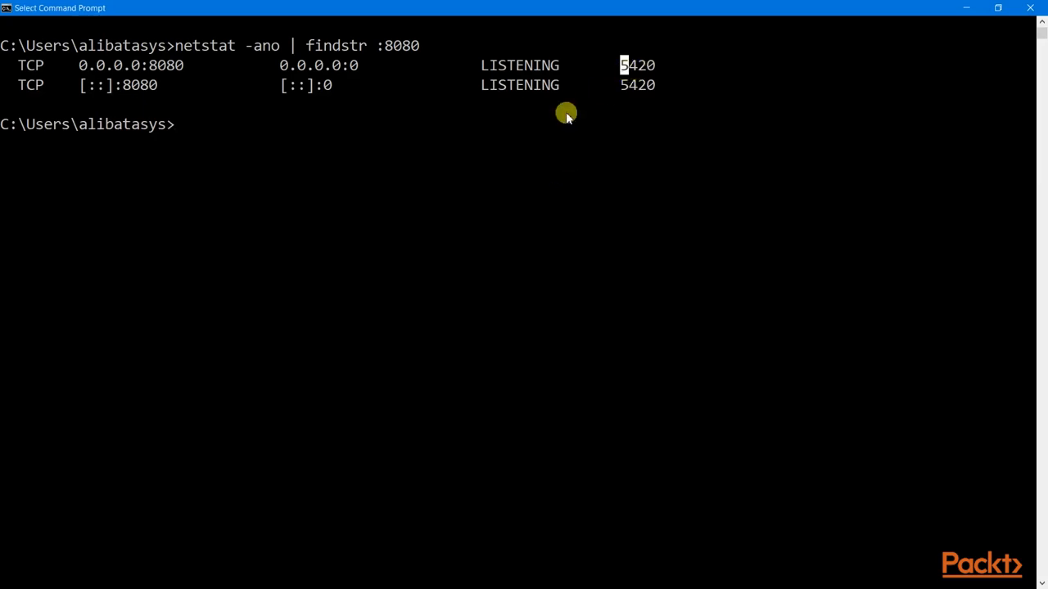
Terminate the process holding port 8080 with taskkill /PID 3420 /F (PID 5420 on retry).
type("taskkill /PID 3420 /F")
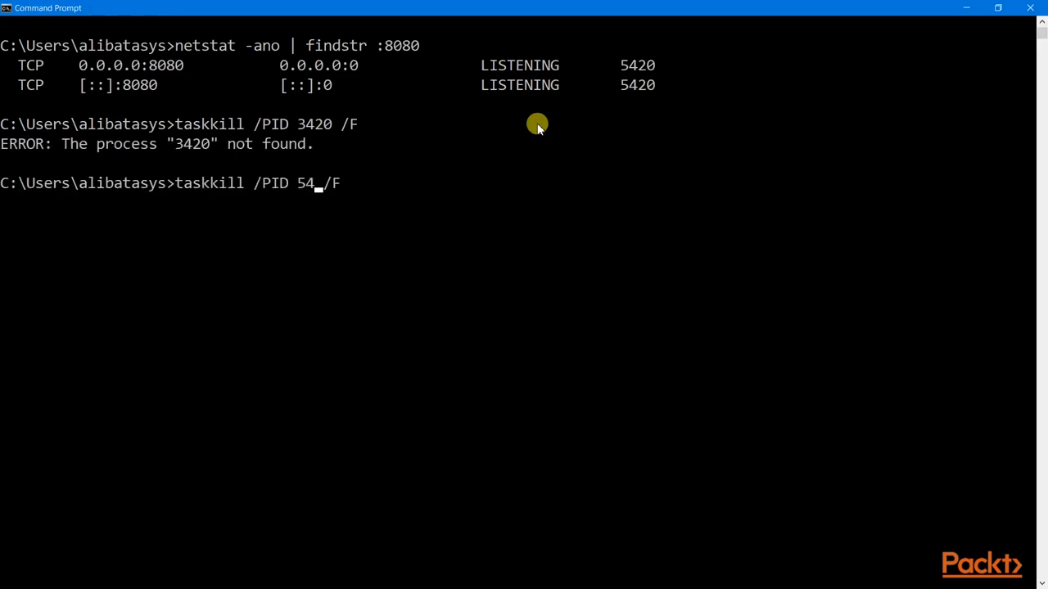
key("Enter")
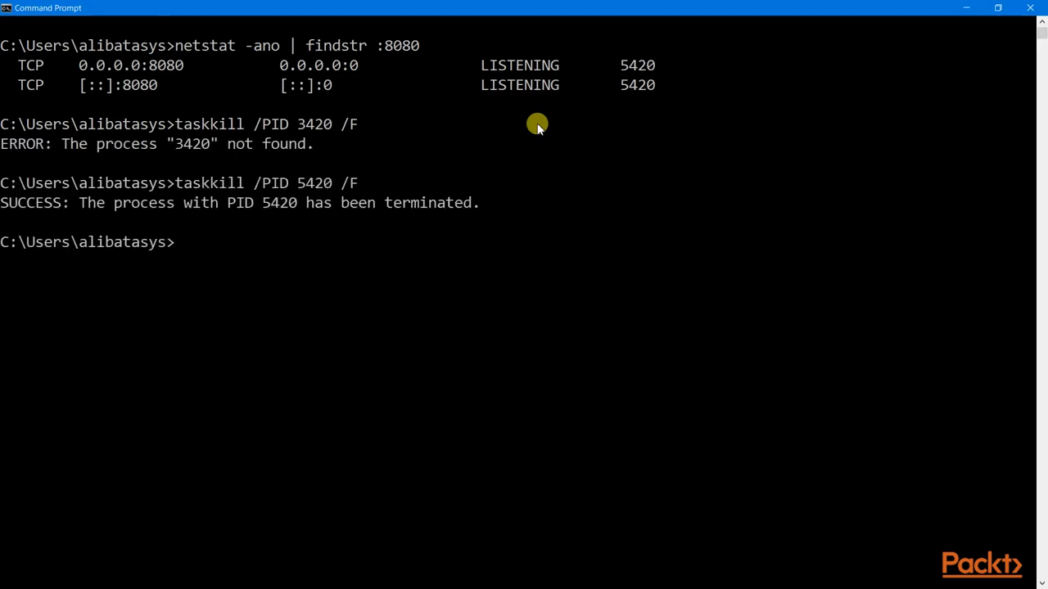